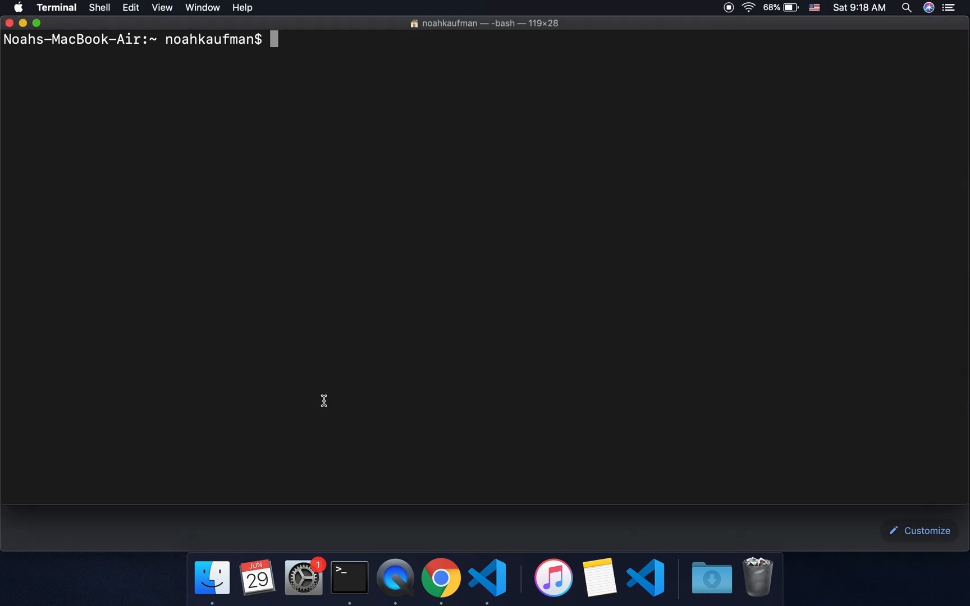
Move to Documents/practice, degit sveltejs/template into scss-svelte, then cd into scss-svelte
type("cd")
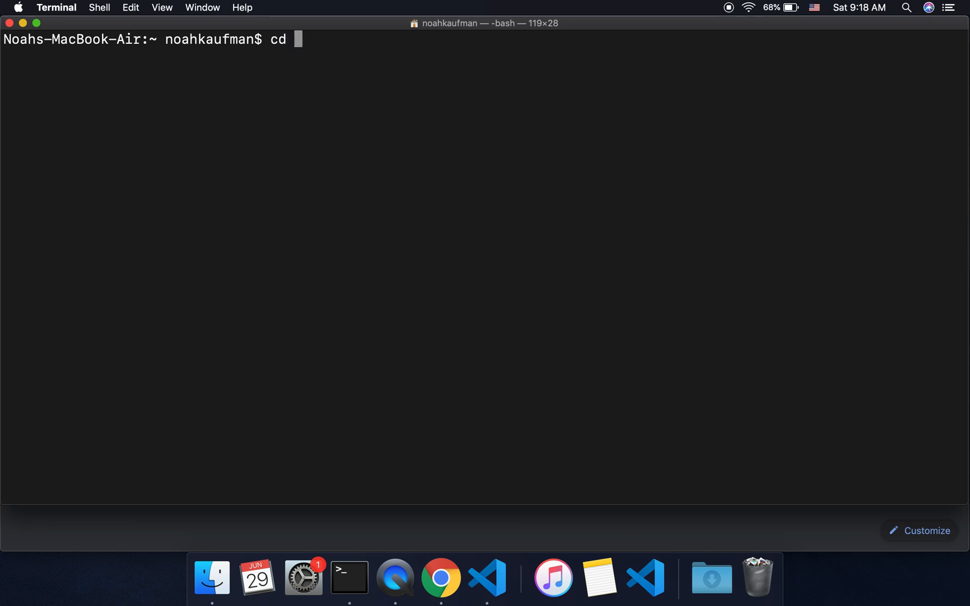
type("Documents/practice/")
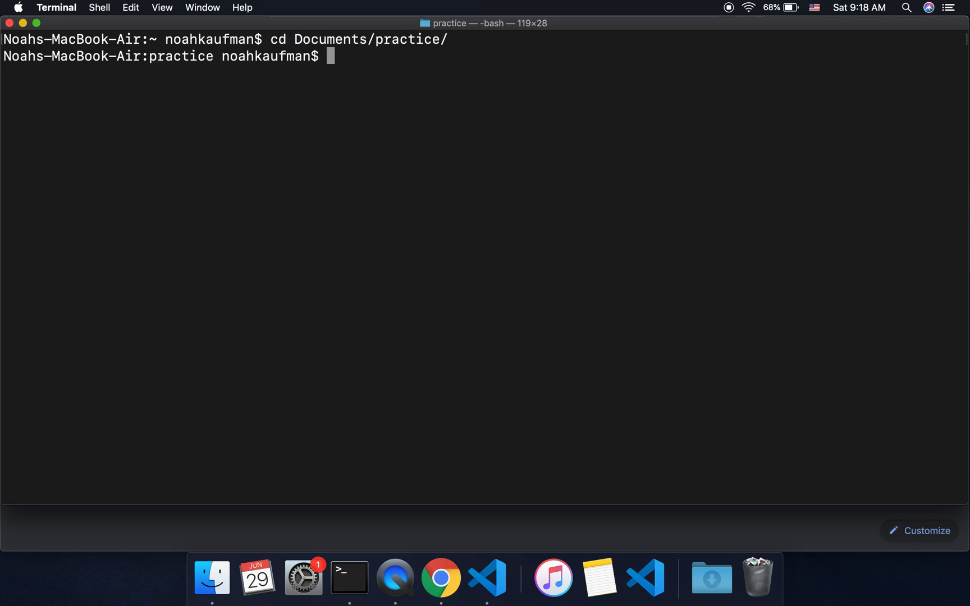
type("degit")
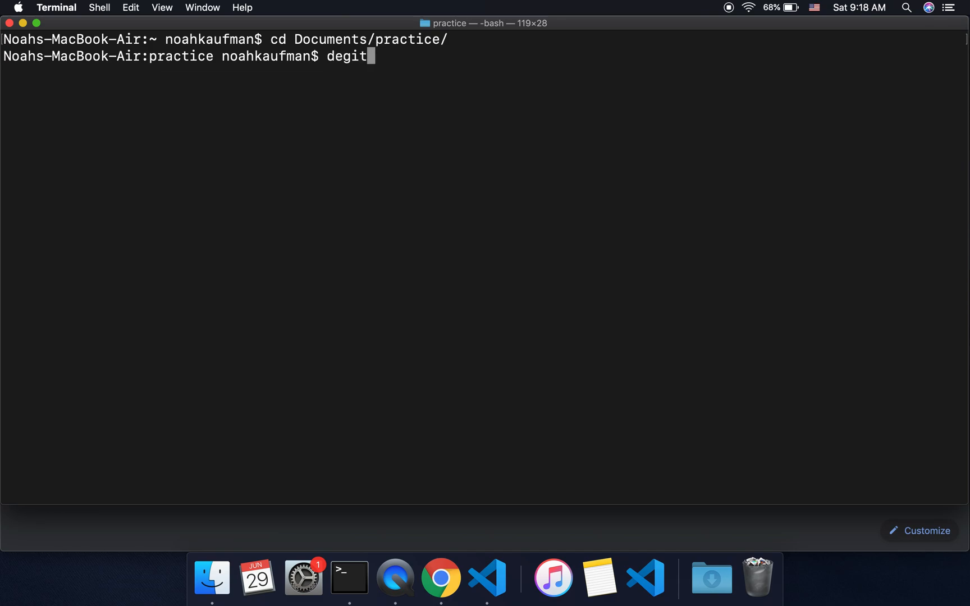
type("templ")
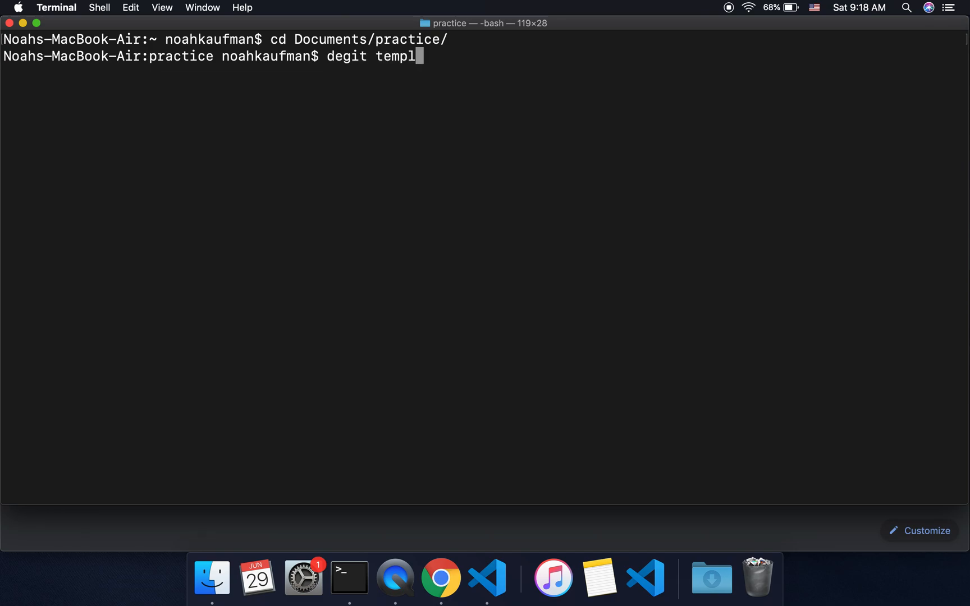
type("sveltejs/")
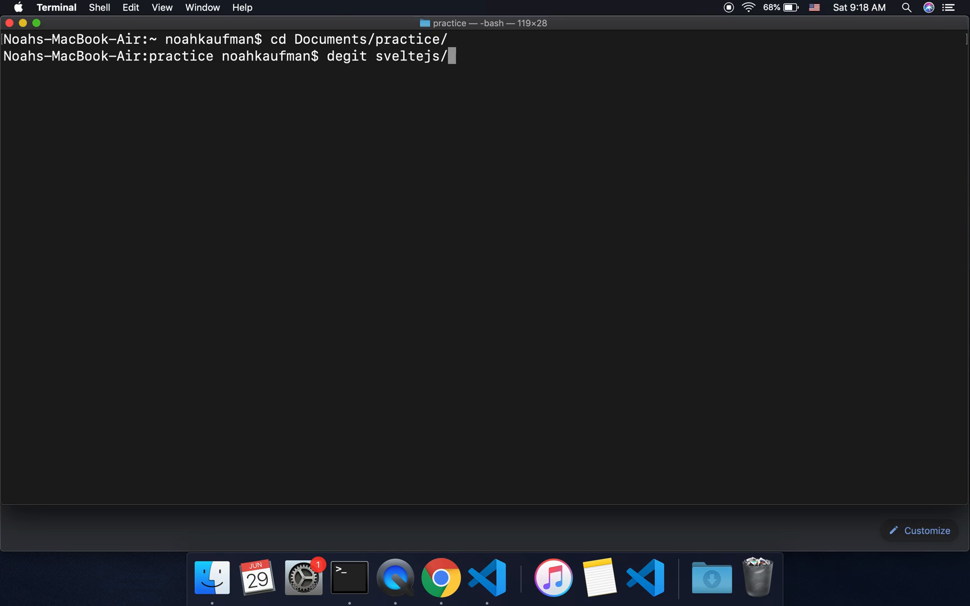
type("template scss-svelte")
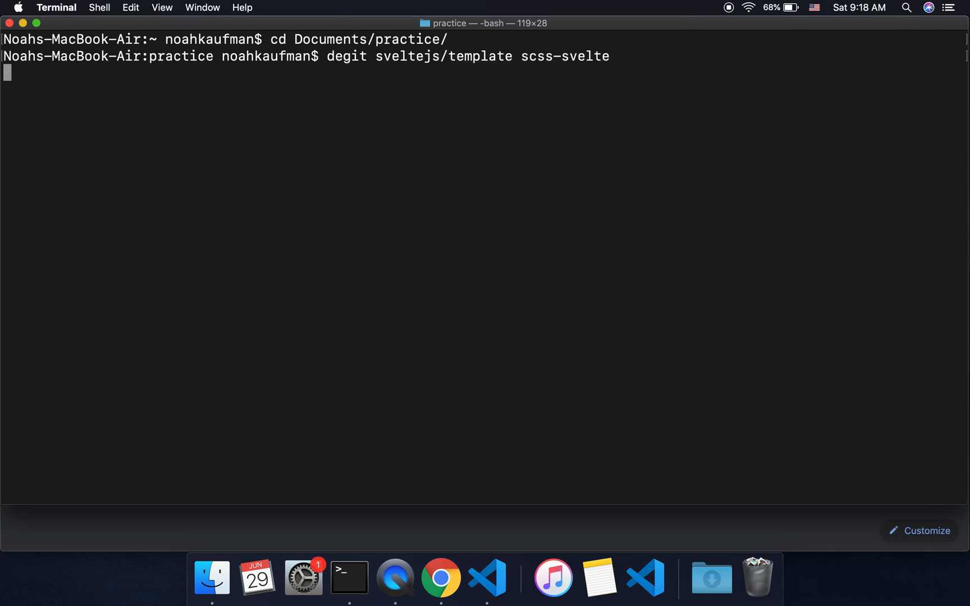
type("cd")
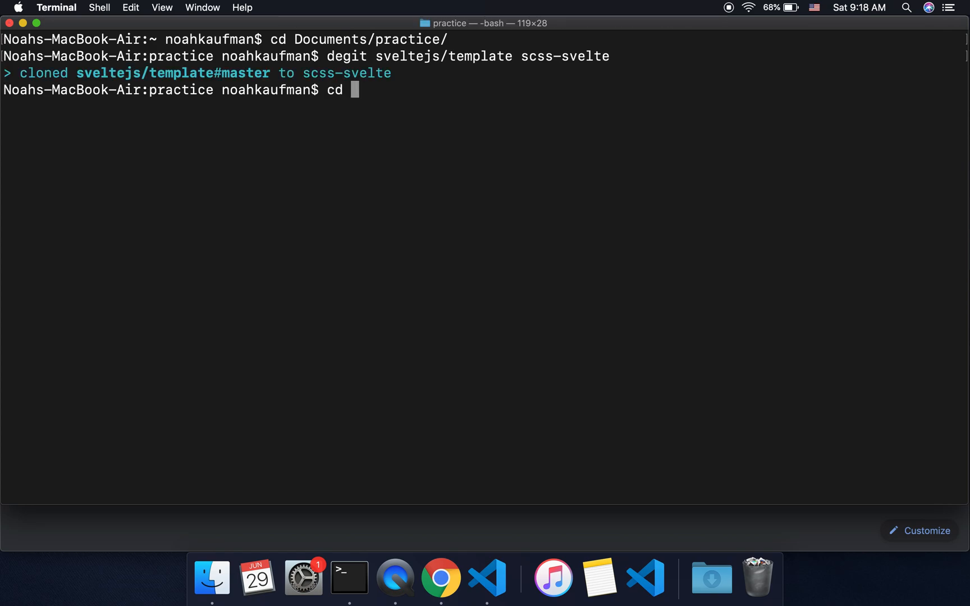
type("D")
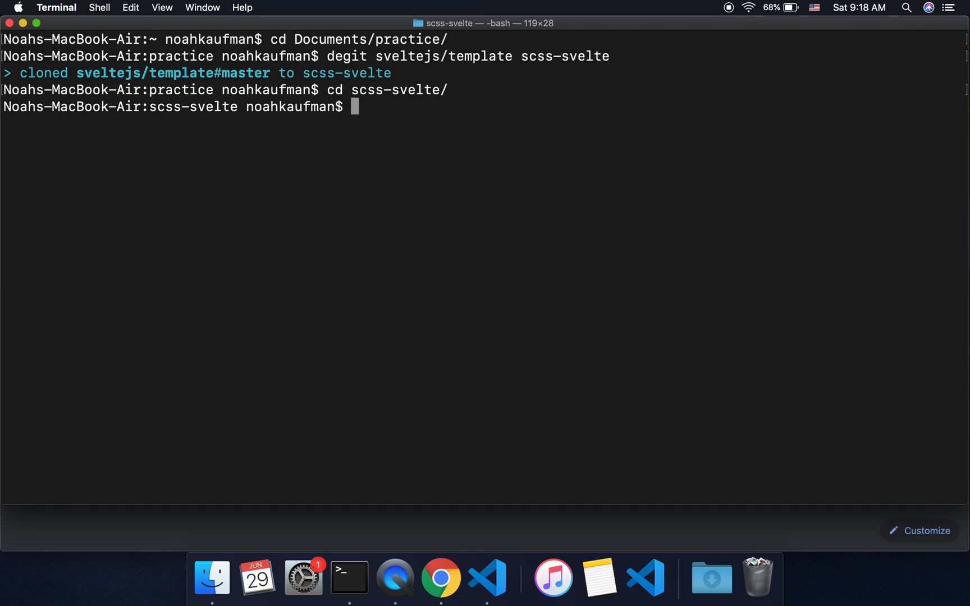
mouse_move(316, 494)
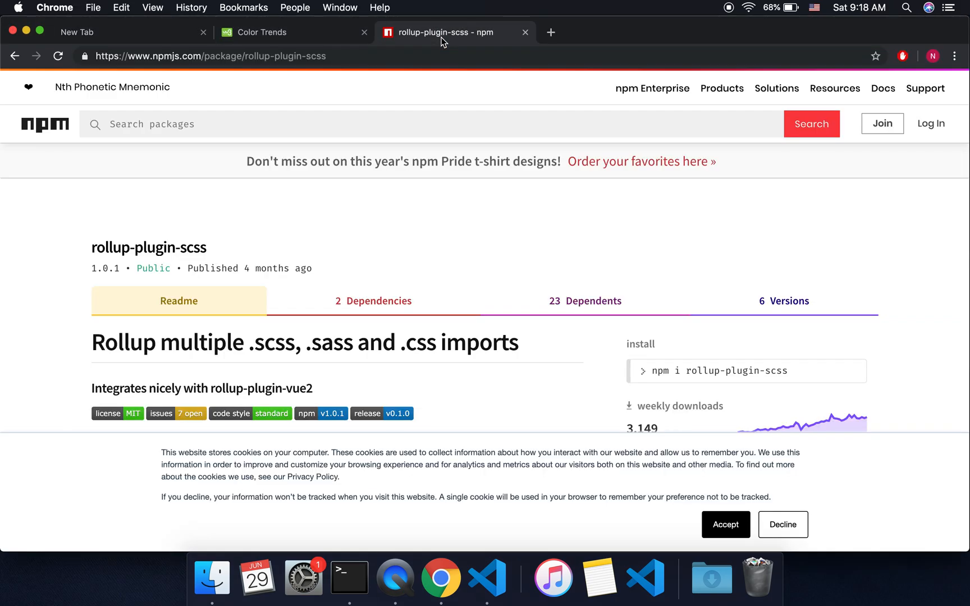
Review the rollup-plugin-scss npm page and select its install command and Usage import line
scroll("down", 3)
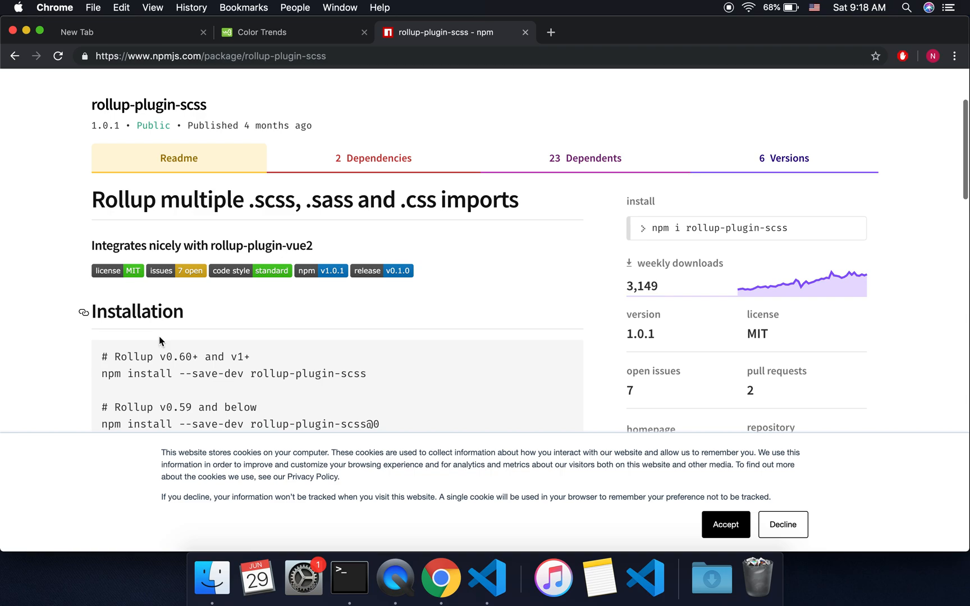
scroll("down", 3)
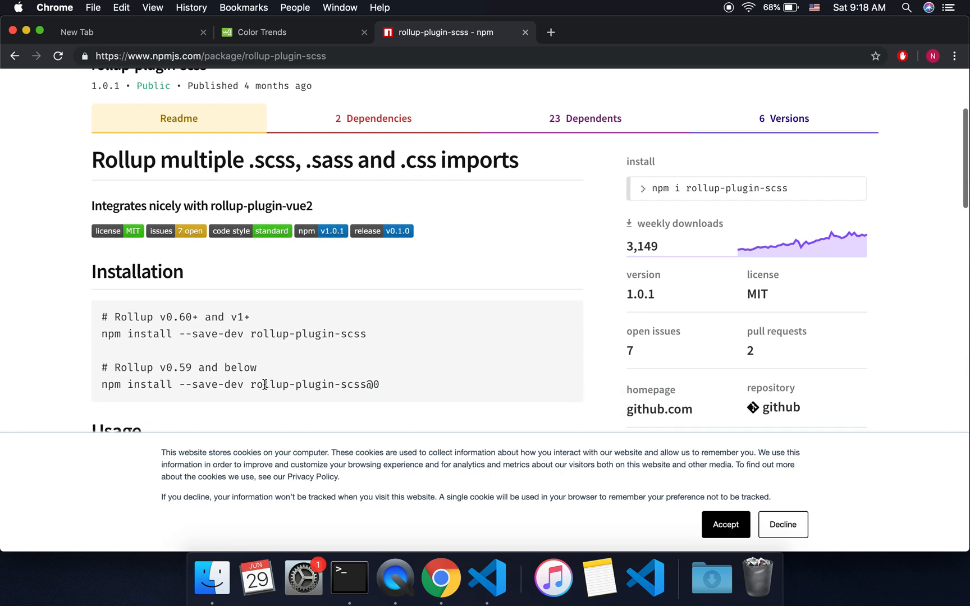
mouse_move(384, 362)
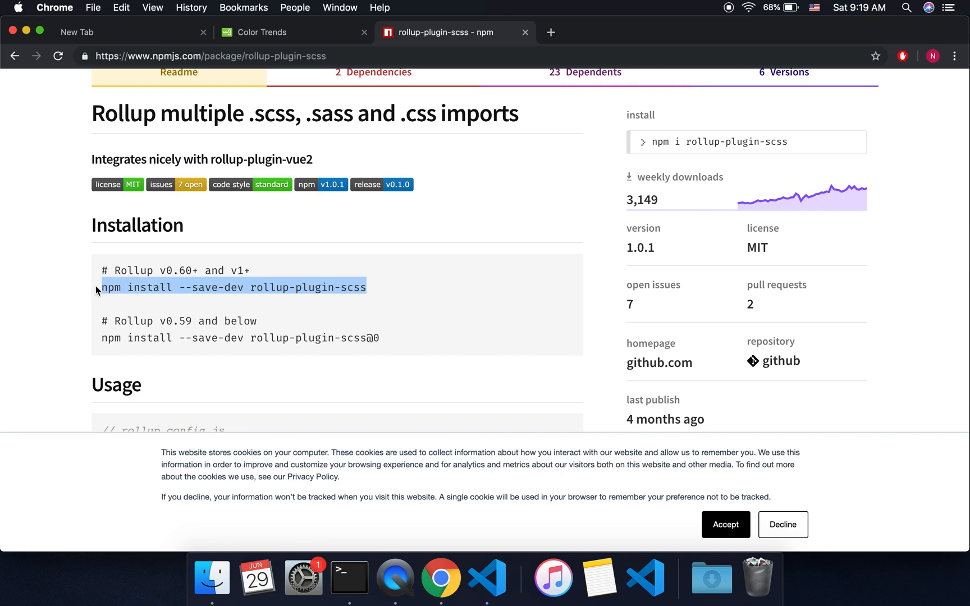
scroll("down", 3)
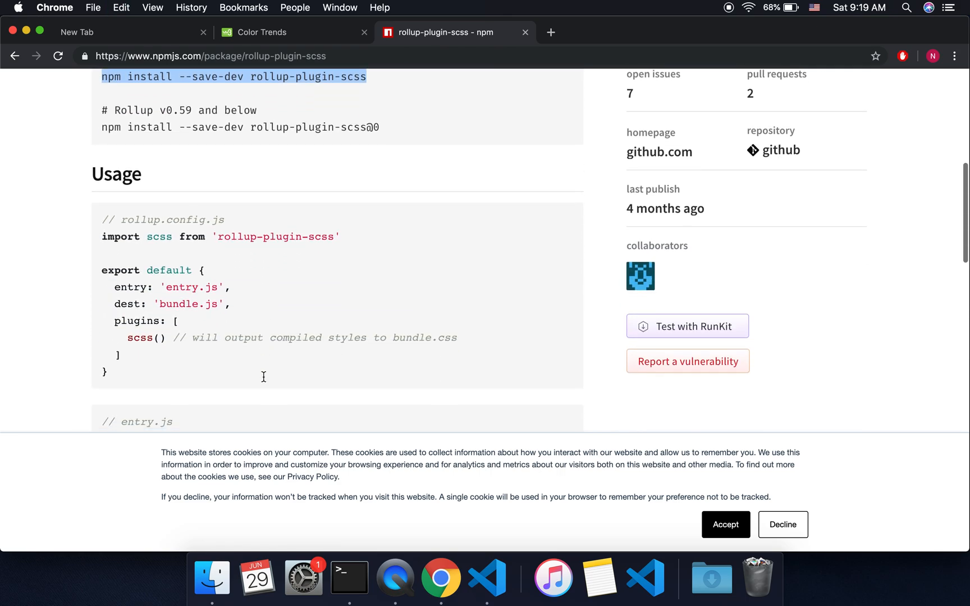
scroll("down", 3)
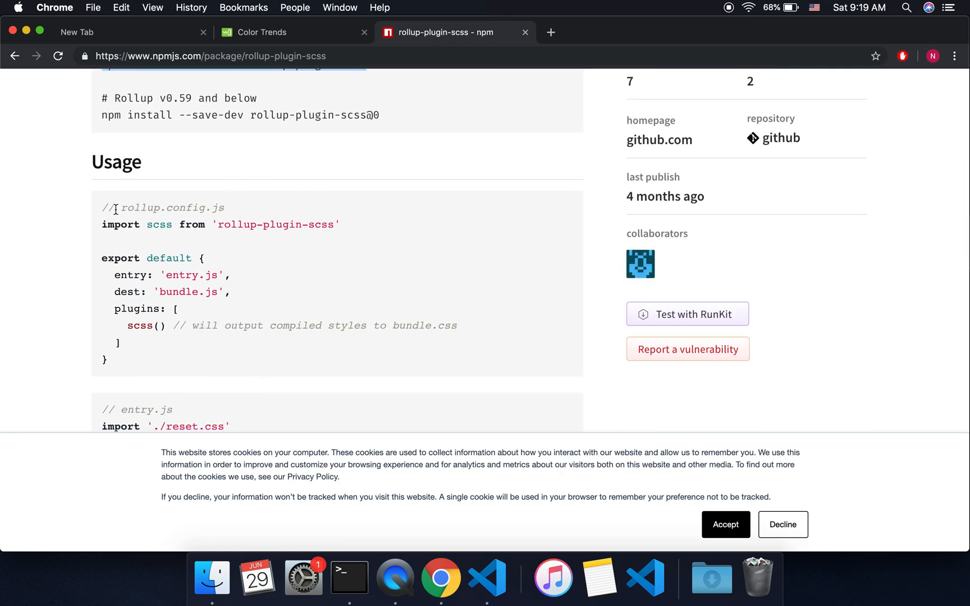
mouse_move(349, 577)
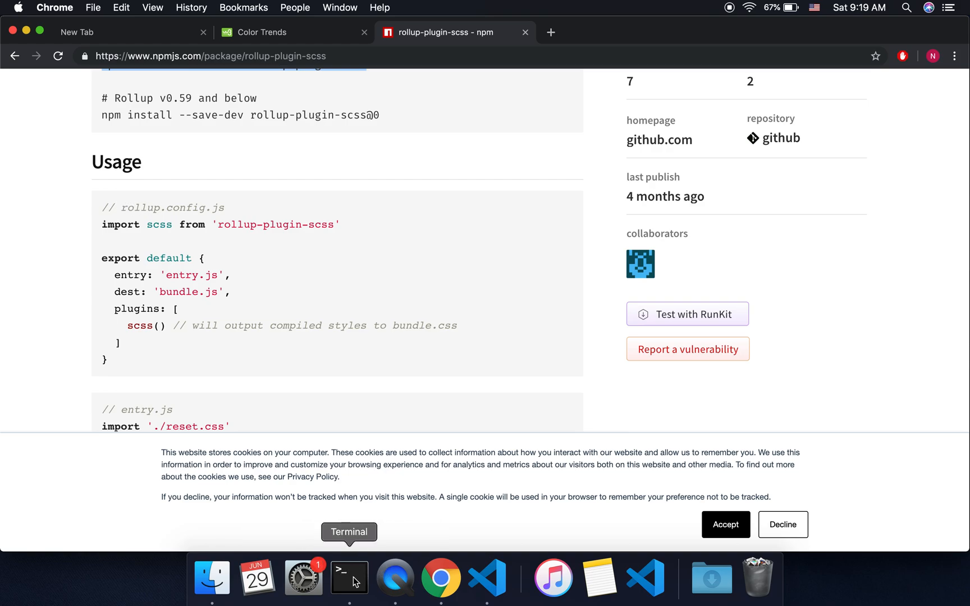
left_click(350, 578)
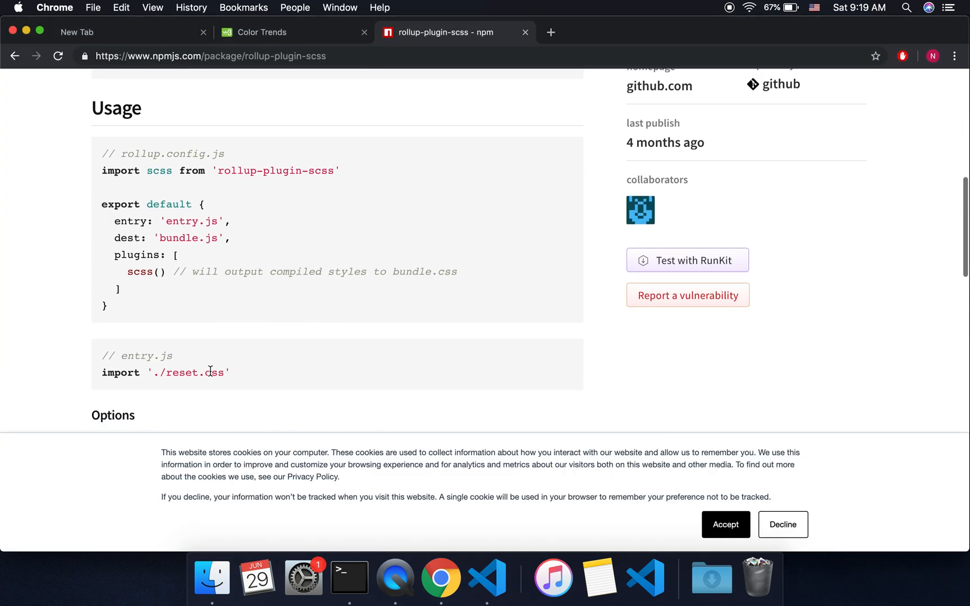
triple_click(220, 171)
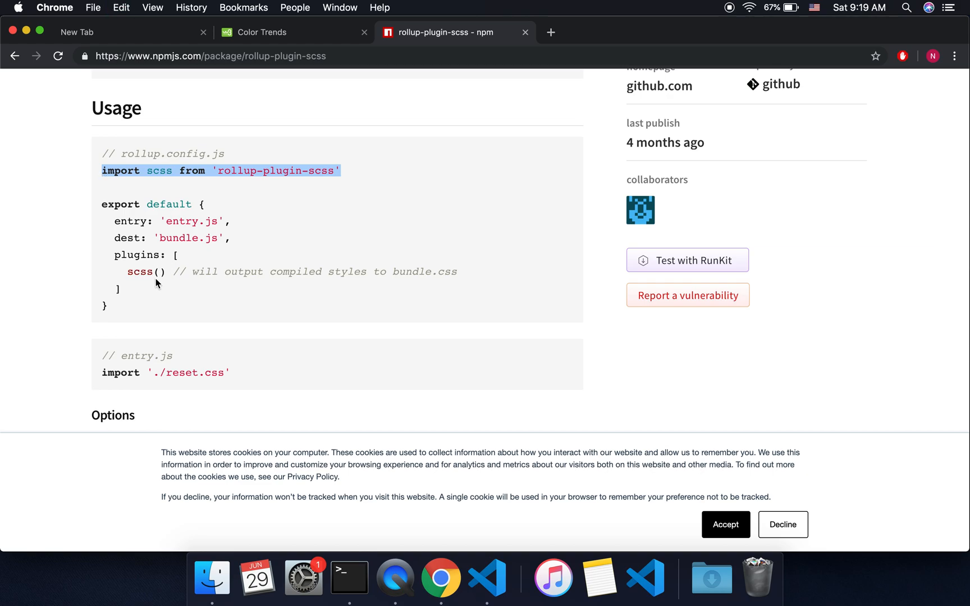
left_click(349, 578)
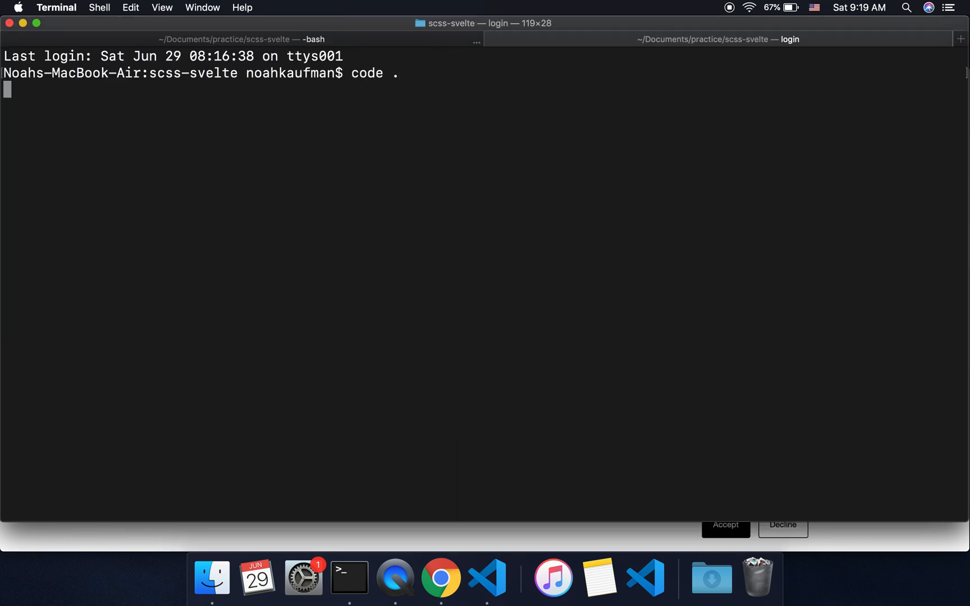
Launch the scss-svelte project in the code editor from the Terminal and switch to it
key("enter")
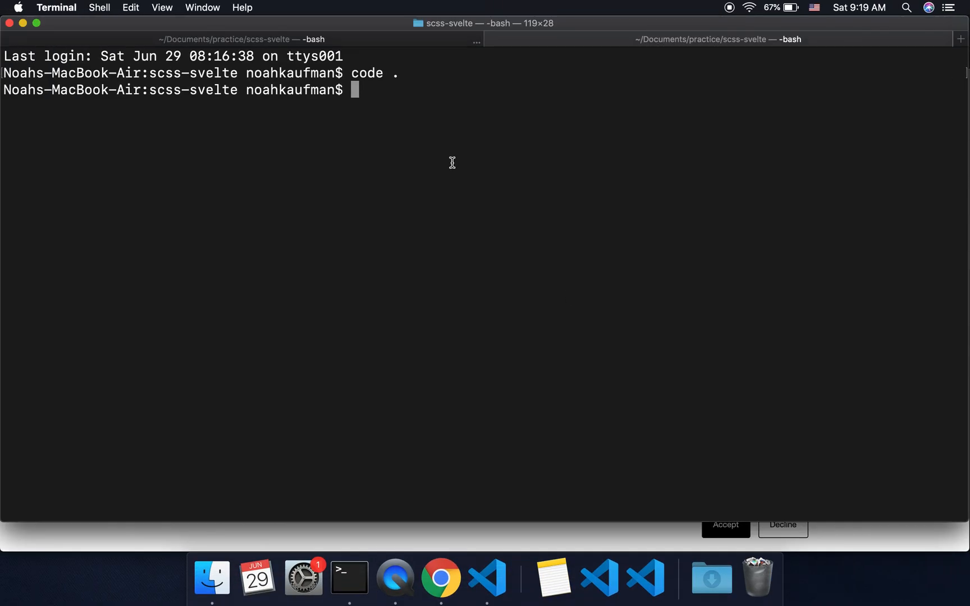
type("open")
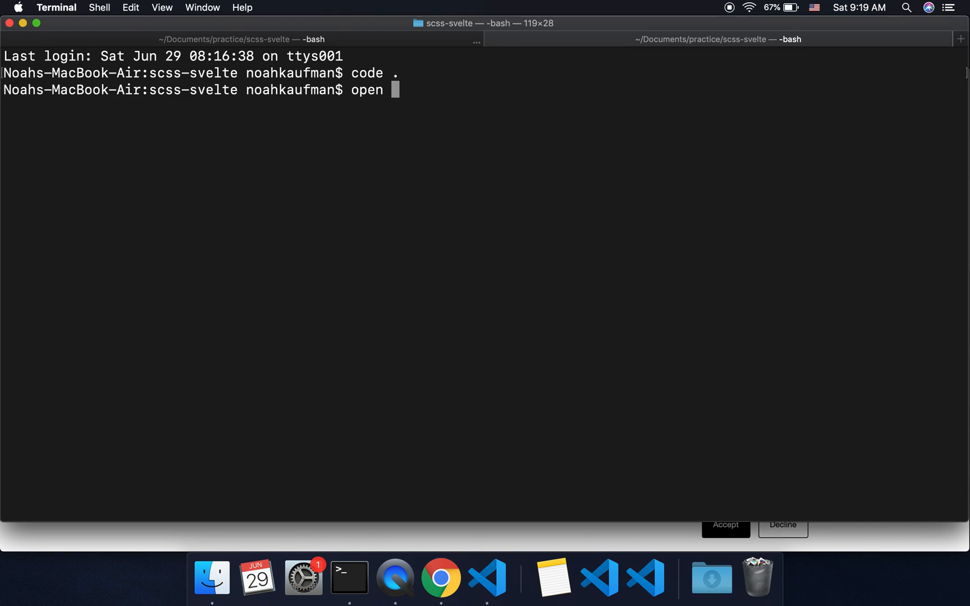
type("-a '")
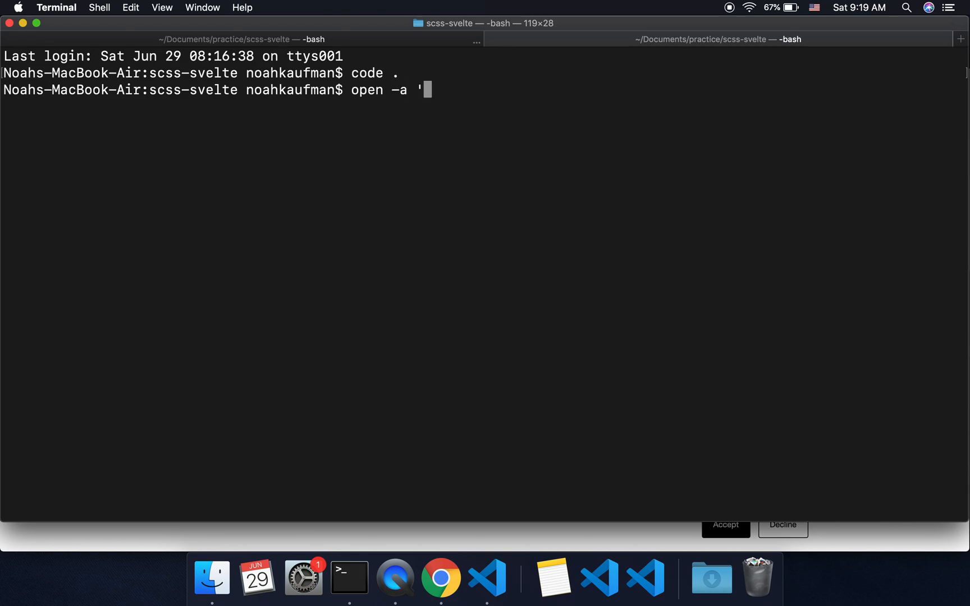
type("Atom")
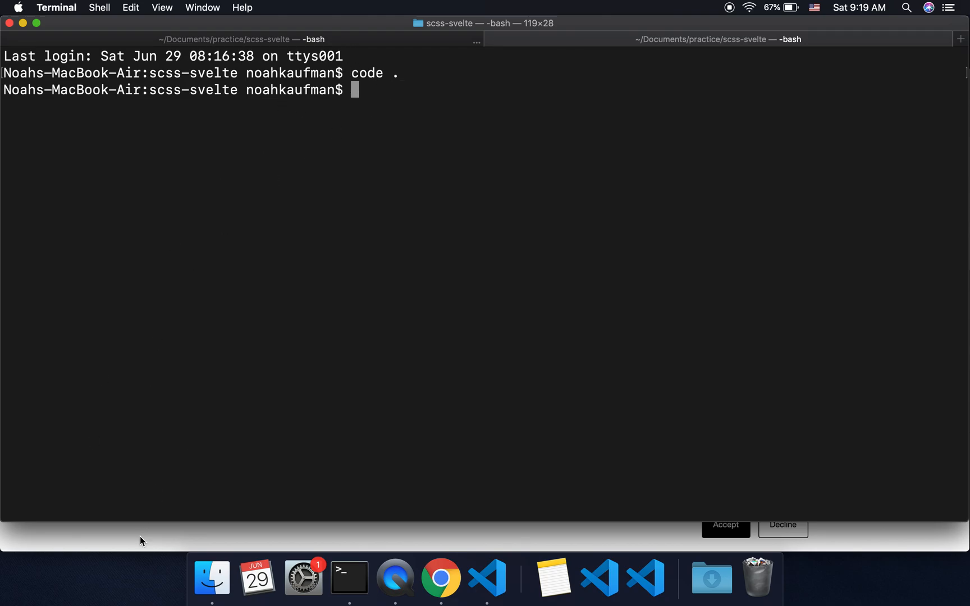
left_click(440, 579)
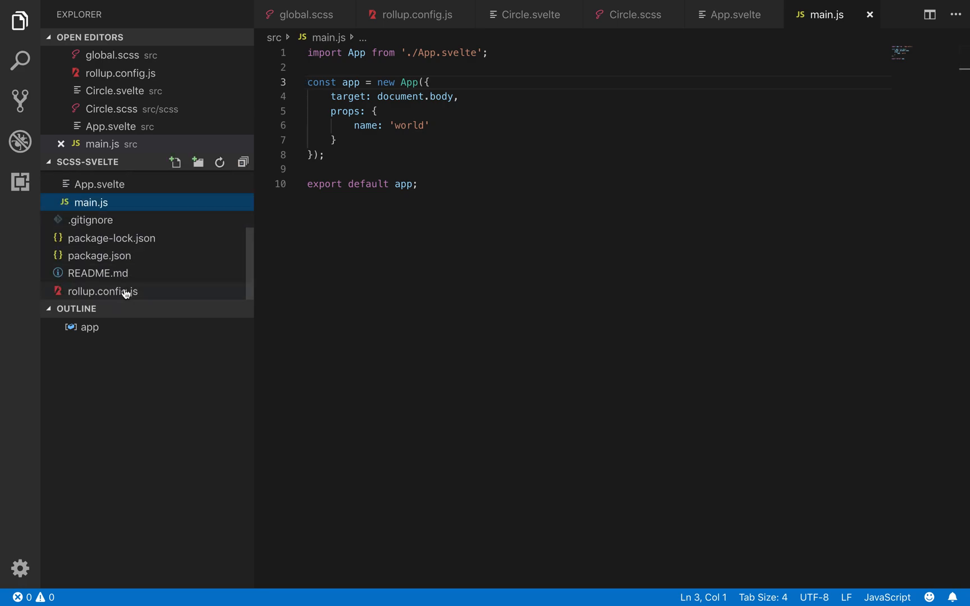
Add import scss from 'rollup-plugin-scss' after the existing imports in rollup.config.js
left_click(413, 15)
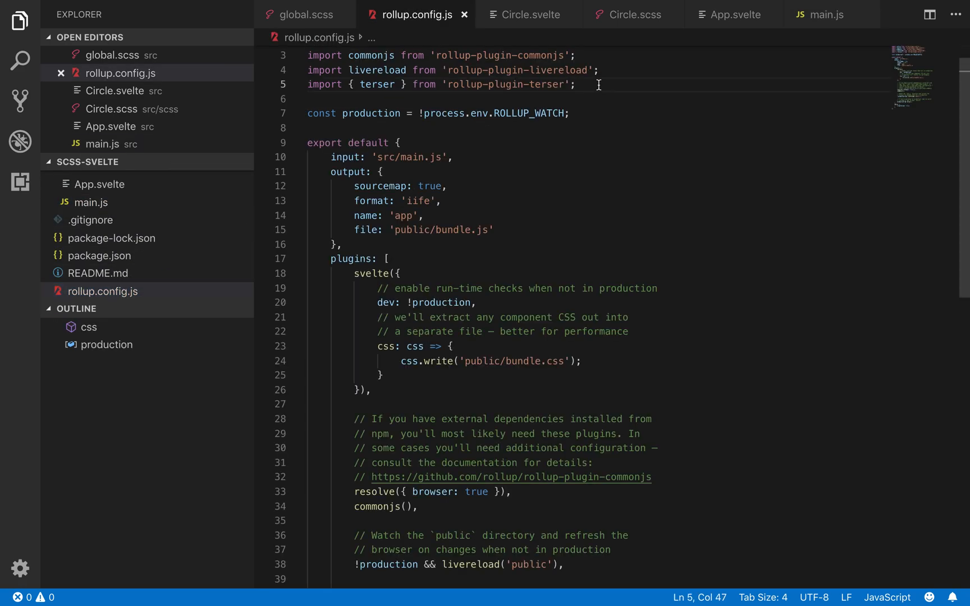
type("import scss from 'rollup-plugin-scss'")
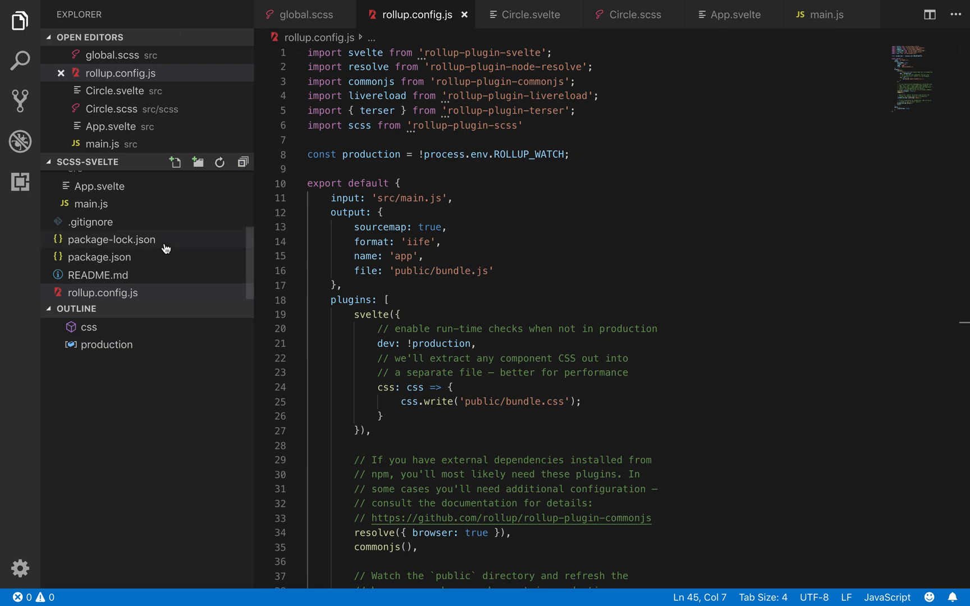
left_click(99, 239)
type("C")
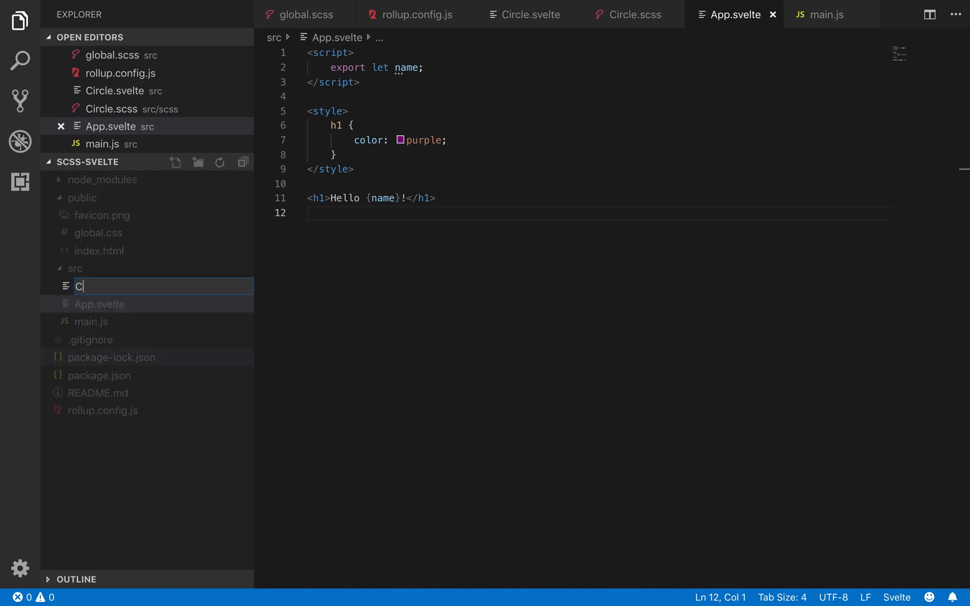
Name the new src file Circle.svelte and create an scss folder inside src
type("ircle.svelte")
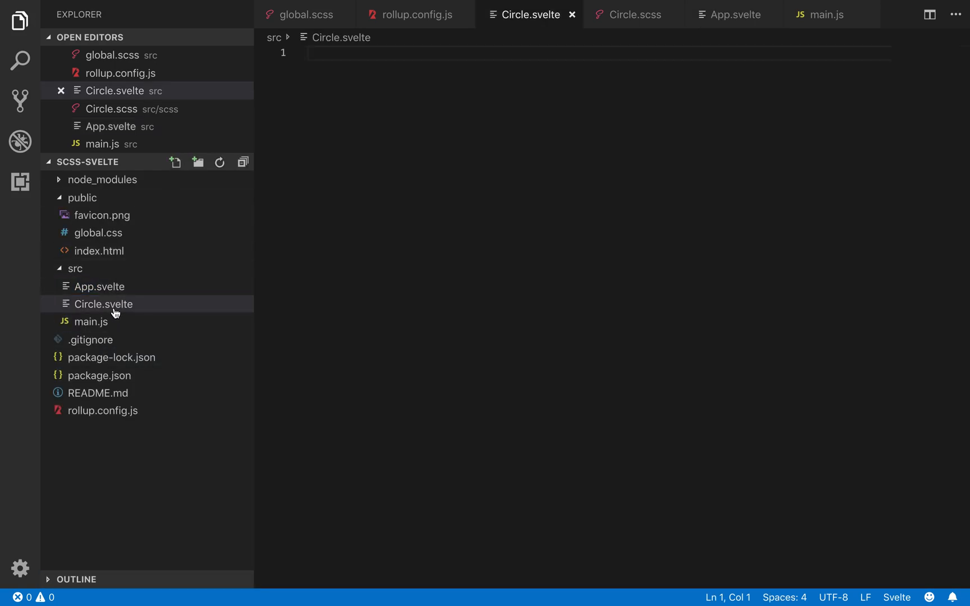
mouse_move(74, 268)
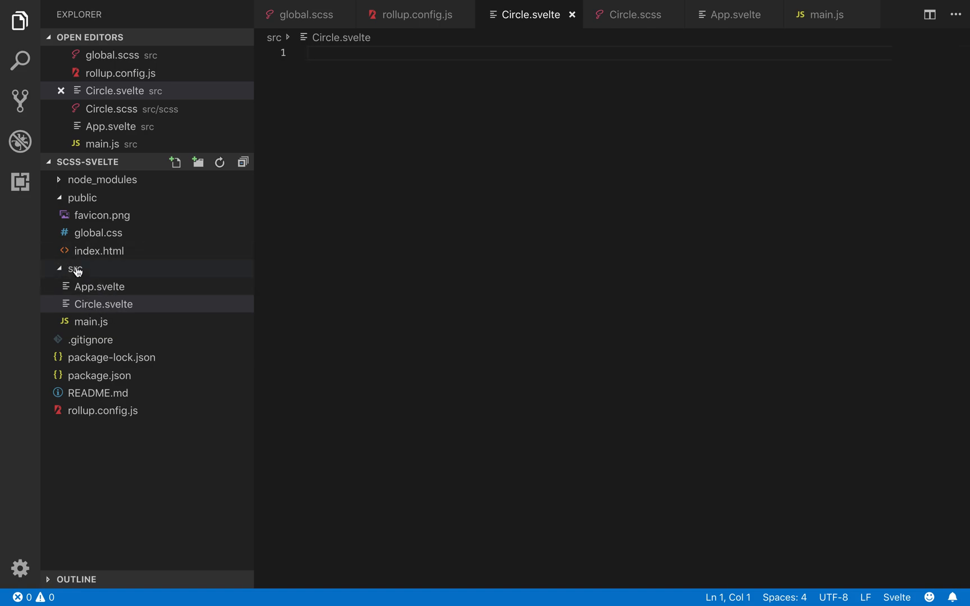
left_click(197, 163)
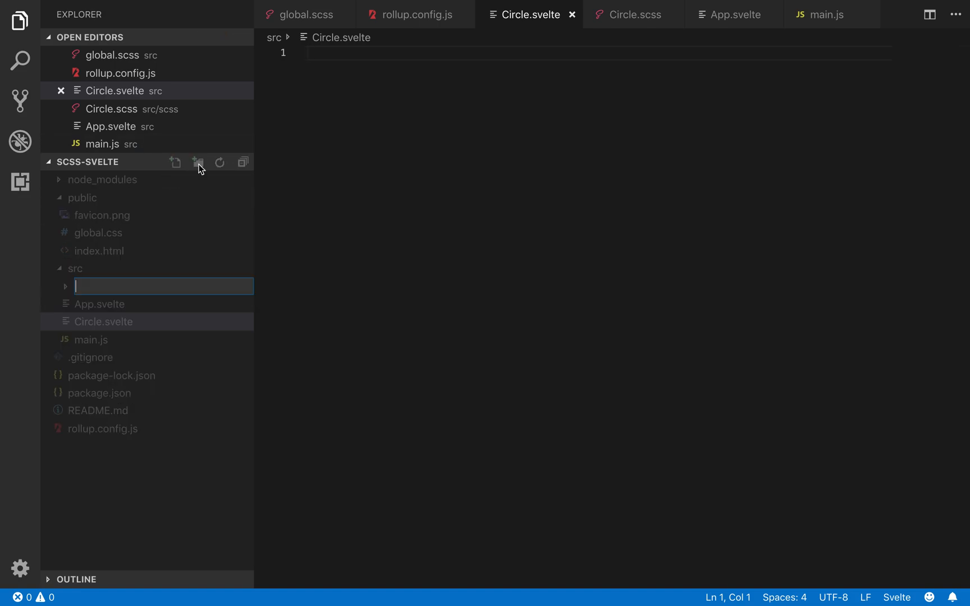
type("scss")
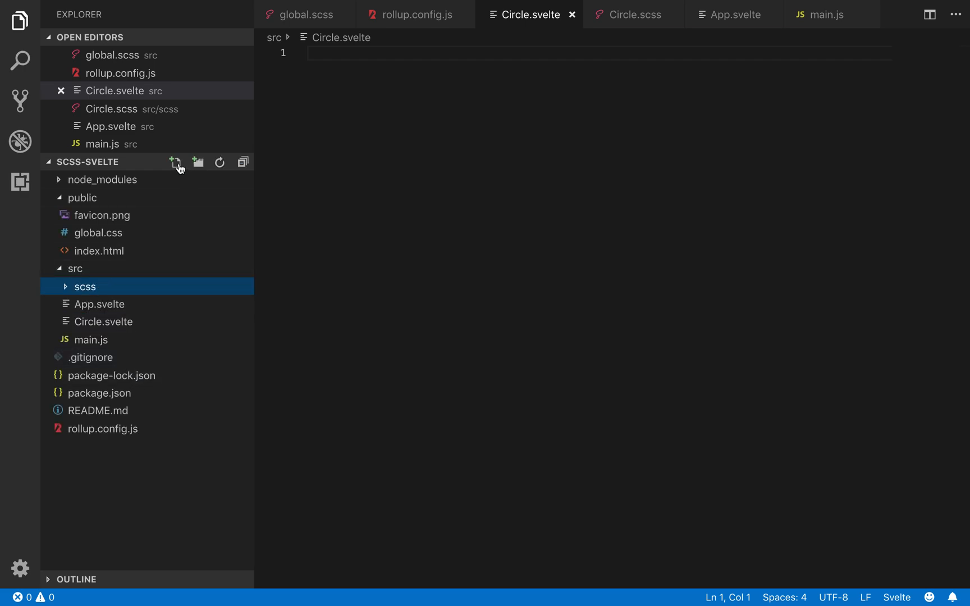
Create an empty global.scss file in src and bring main.js up for editing
left_click(176, 161)
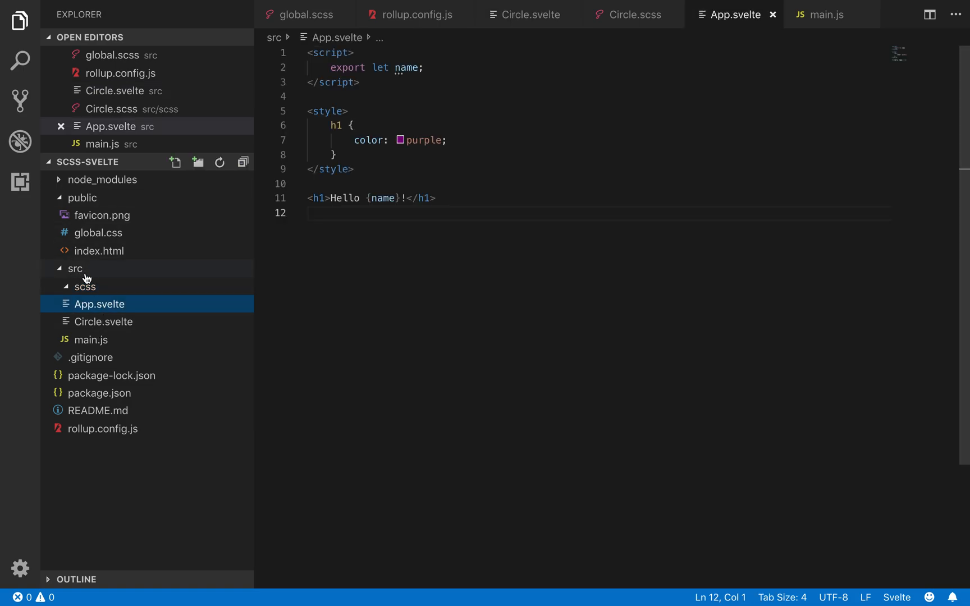
left_click(175, 162)
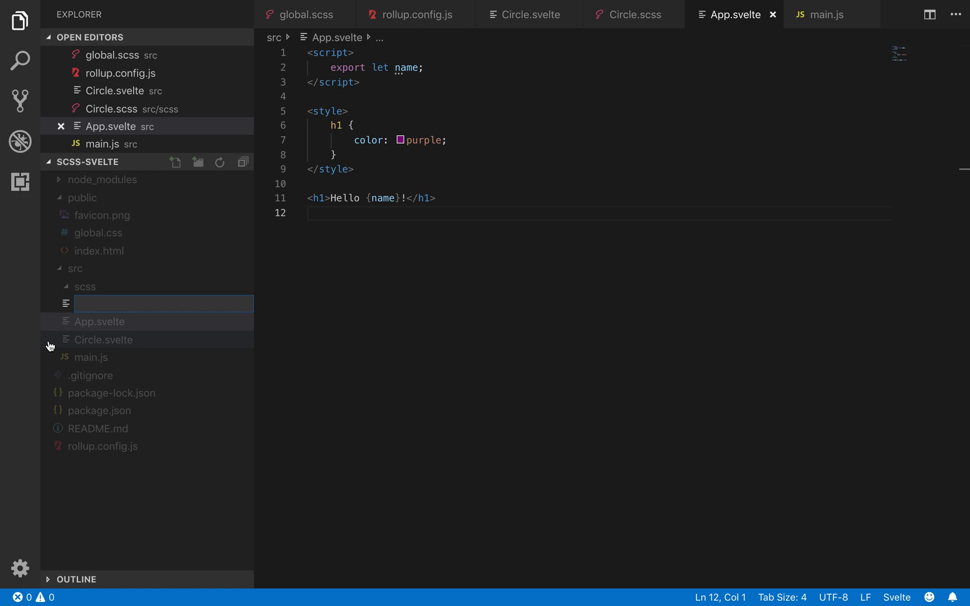
type("bundl")
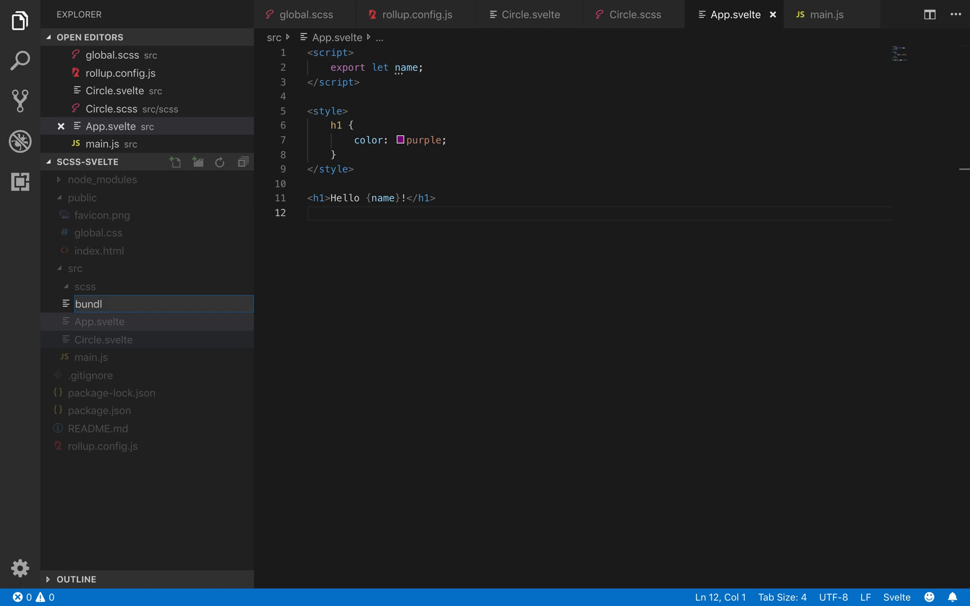
type("globals")
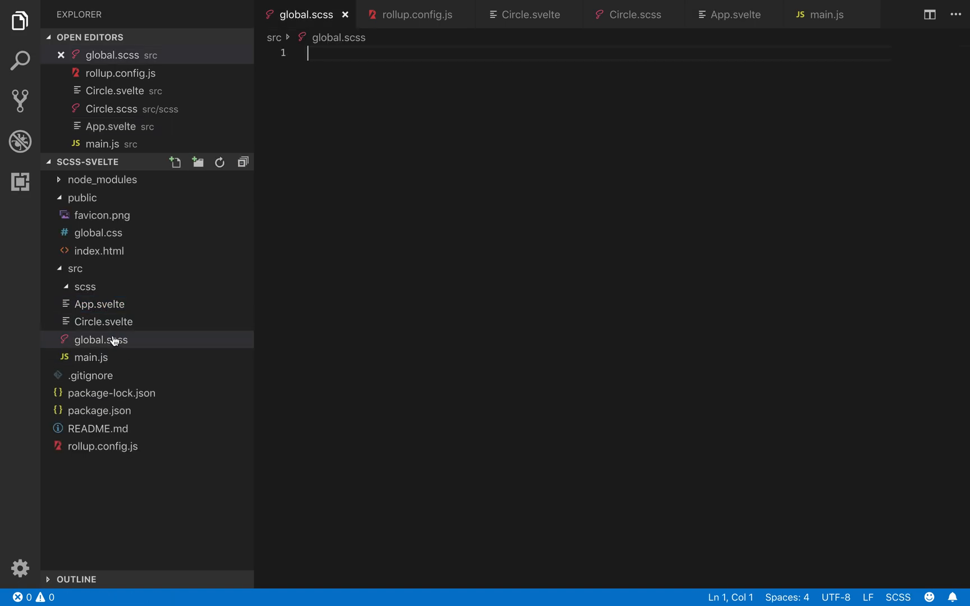
left_click(101, 304)
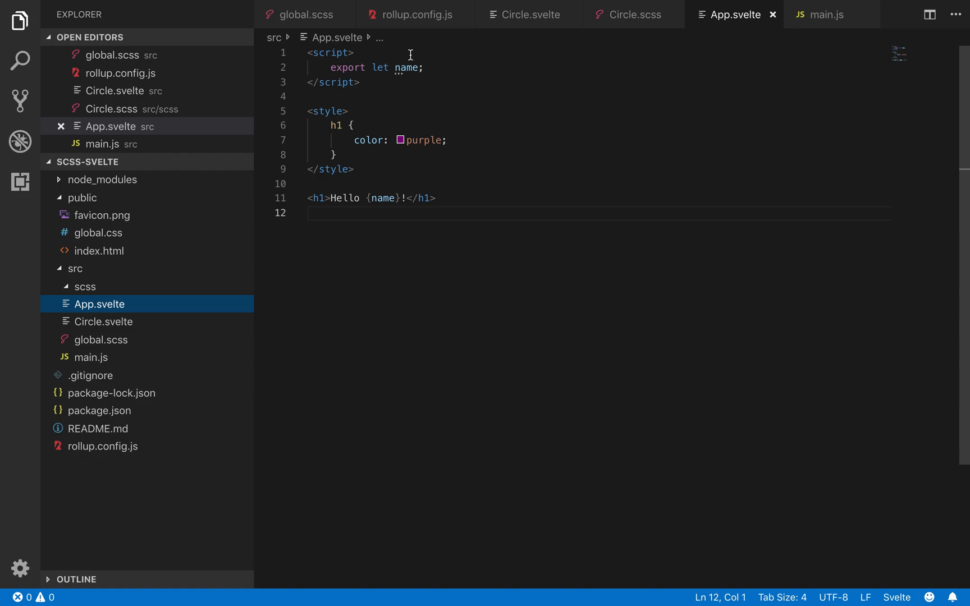
left_click(829, 15)
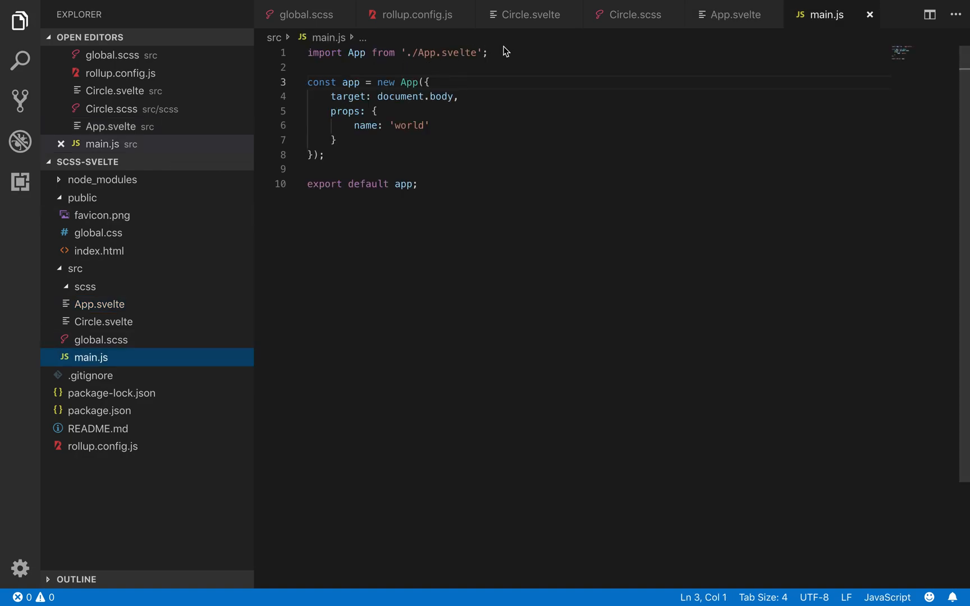
Add import './global.scss'; on line 2 of main.js below the App import
type("import '")
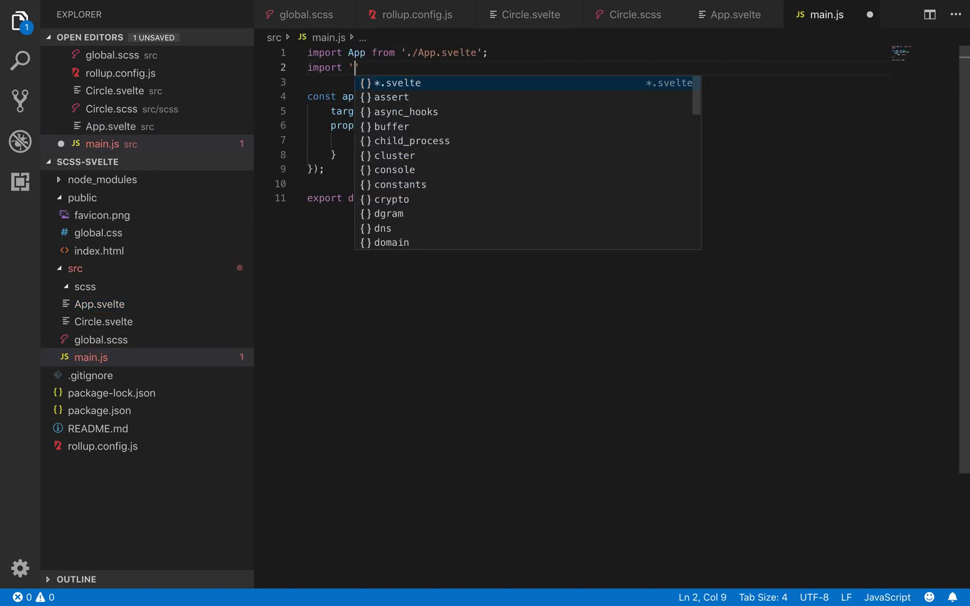
type("glp")
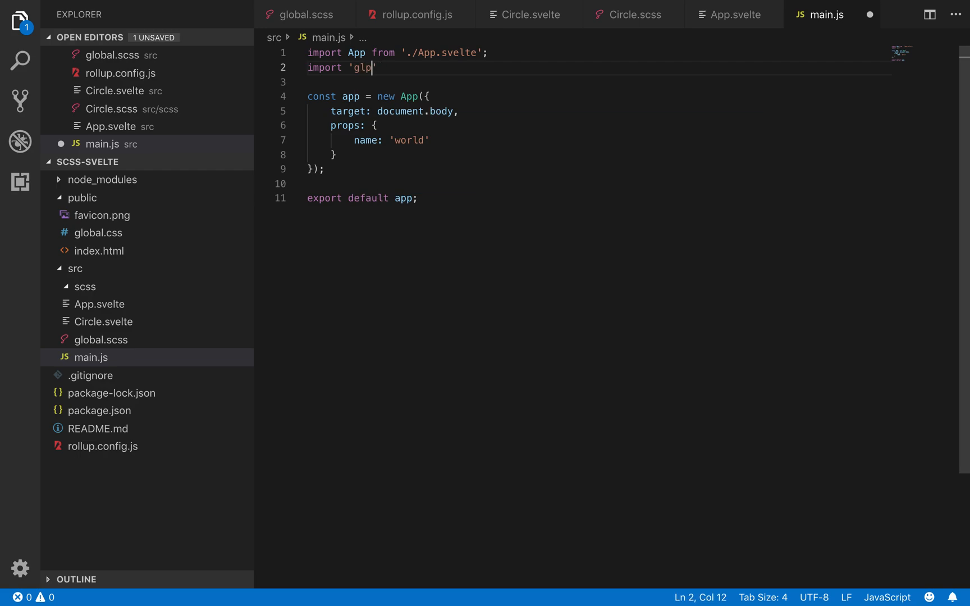
type("./globa")
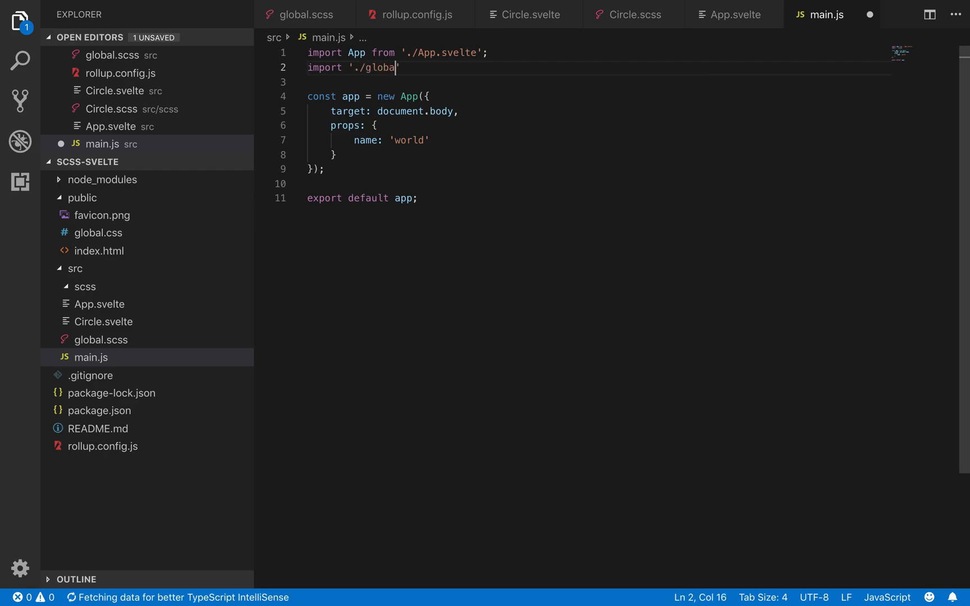
type("l.scss';")
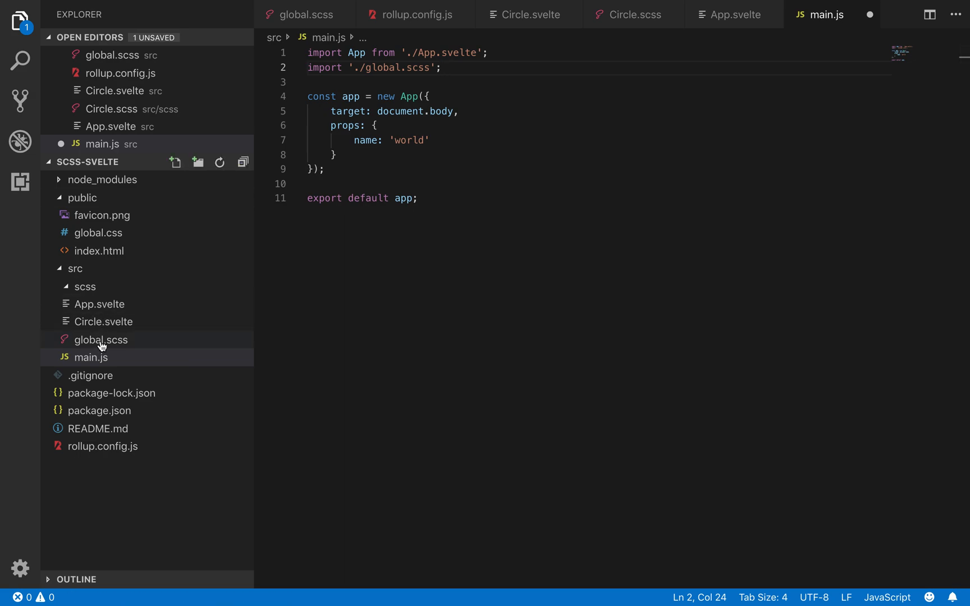
left_click(104, 322)
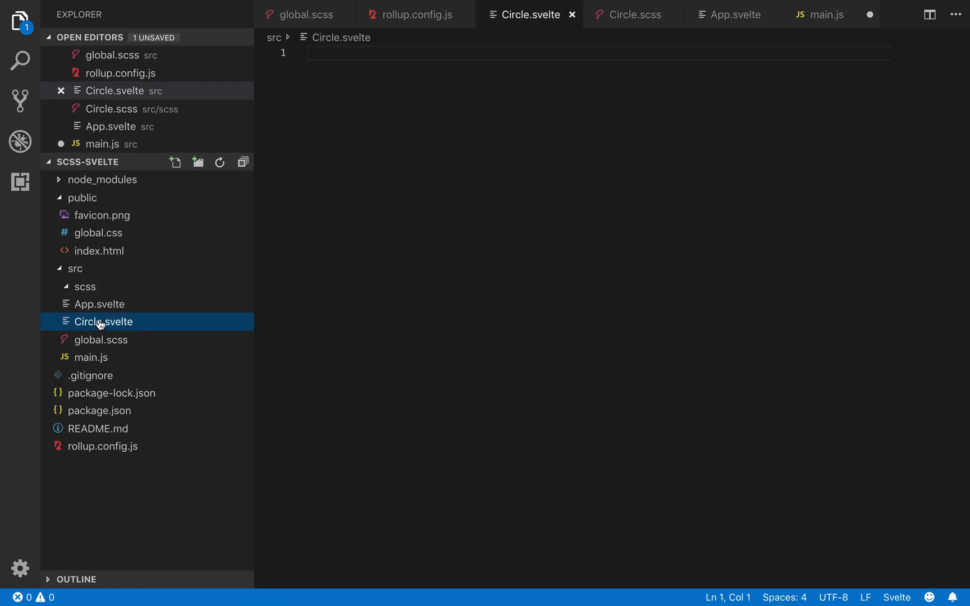
Begin a .Circle { rule in global.scss and a .Circle abbreviation in Circle.svelte
left_click(84, 286)
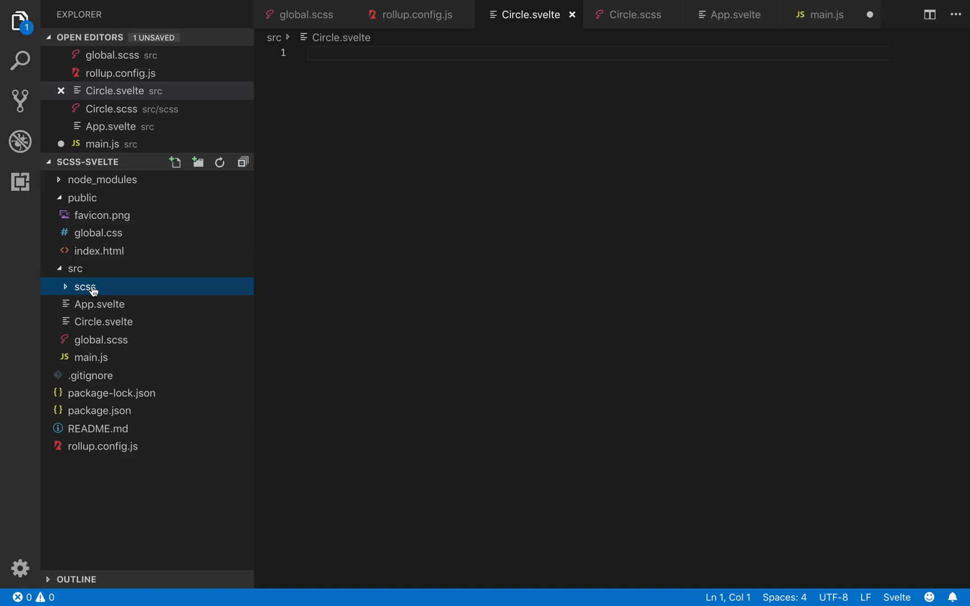
left_click(101, 340)
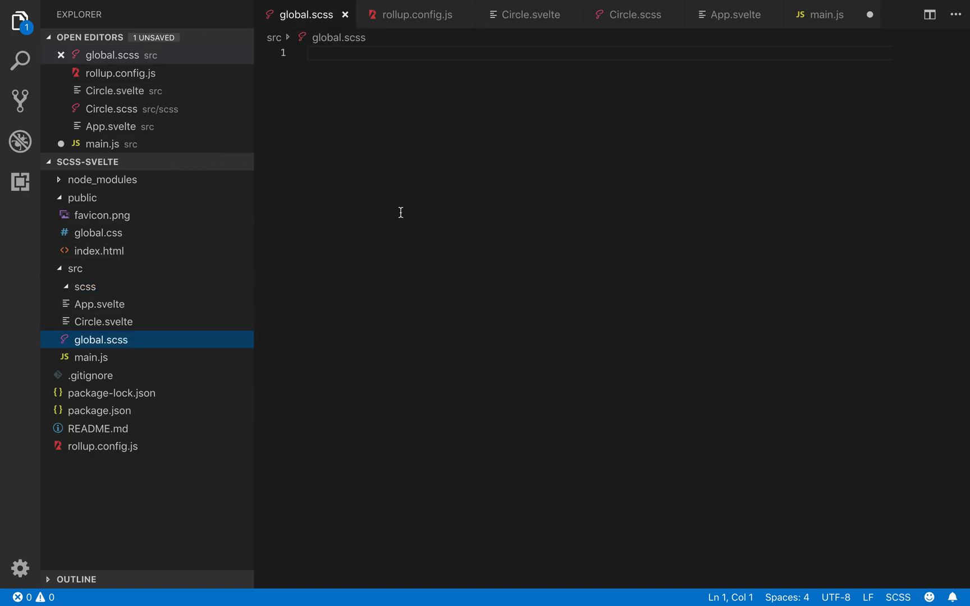
type(".Circle")
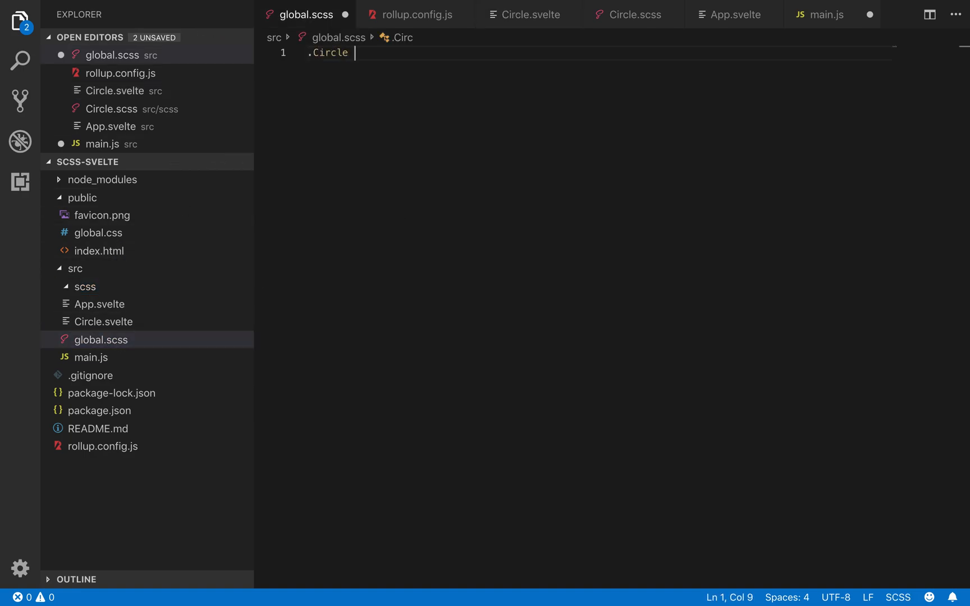
type("{")
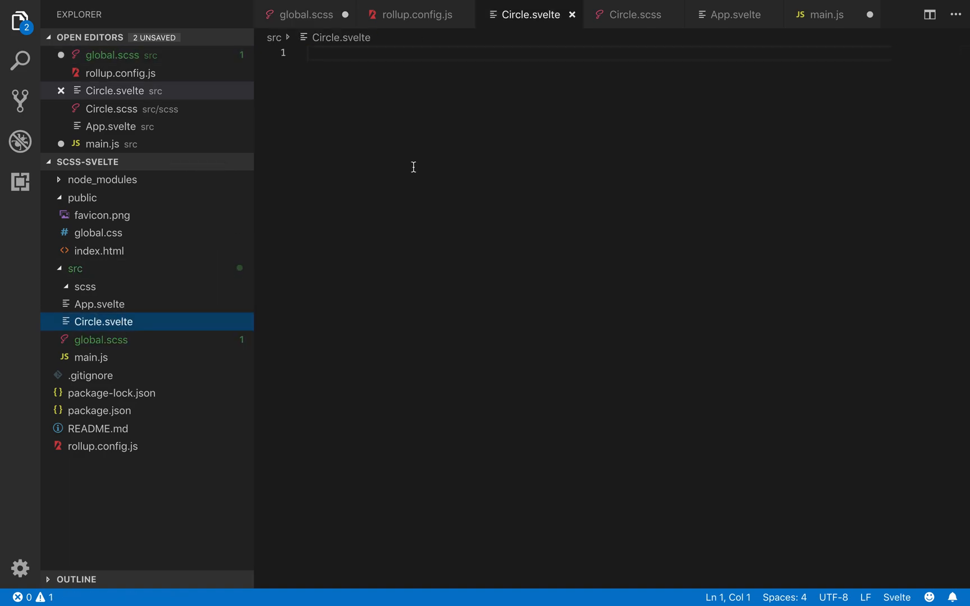
type(".")
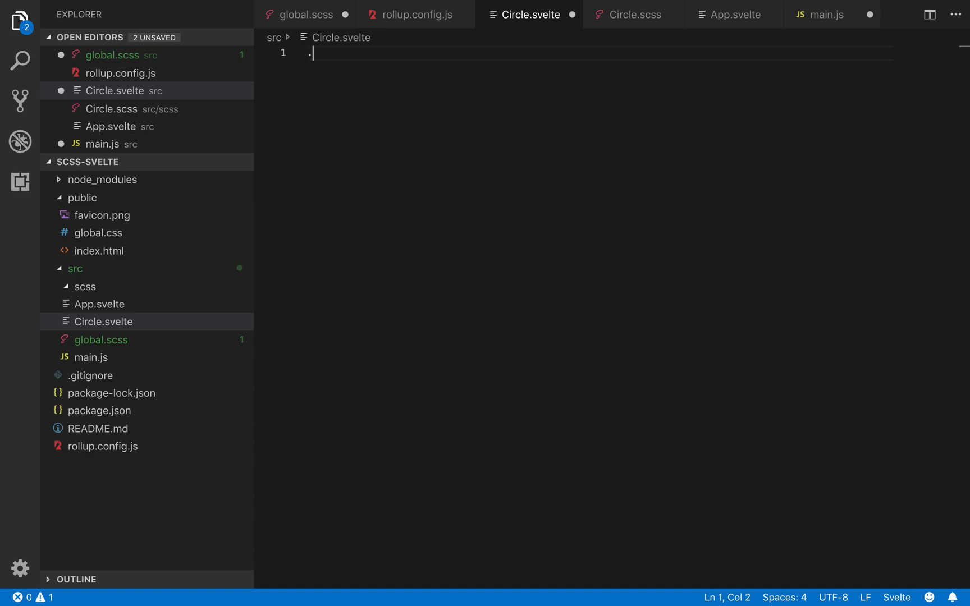
type("Circle")
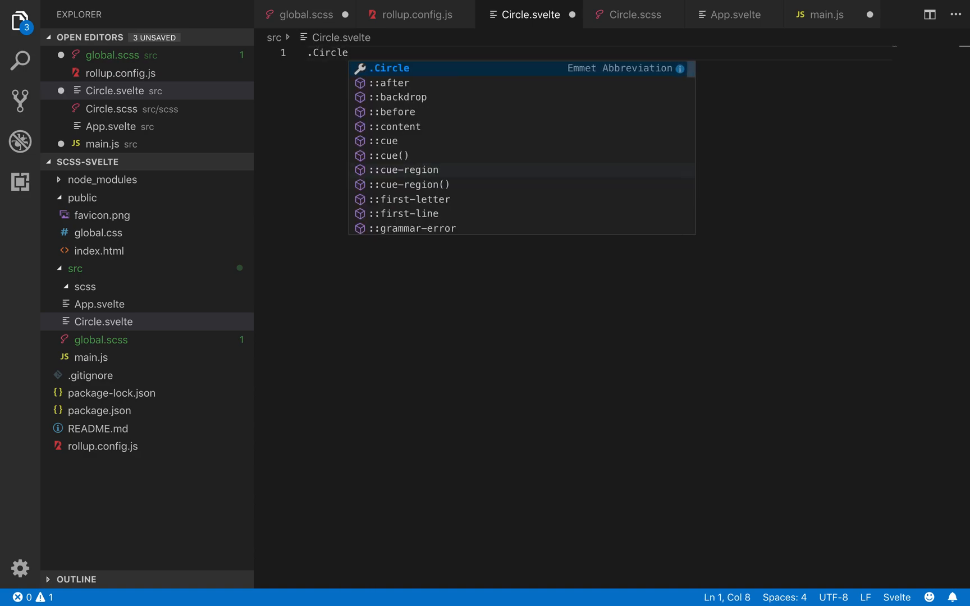
Expand .Circle into a div and add a script block with export let color = ''
key("Tab")
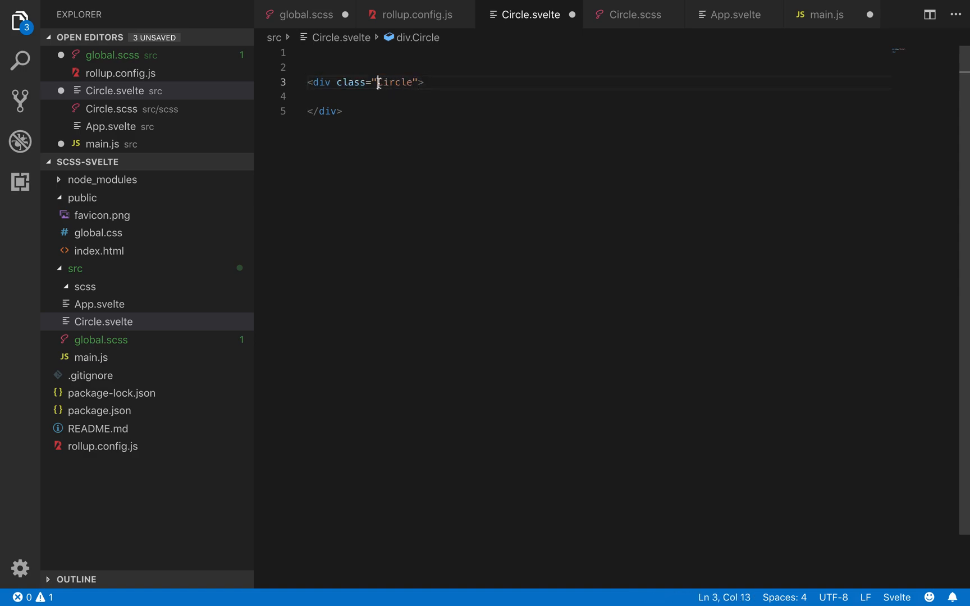
double_click(396, 82)
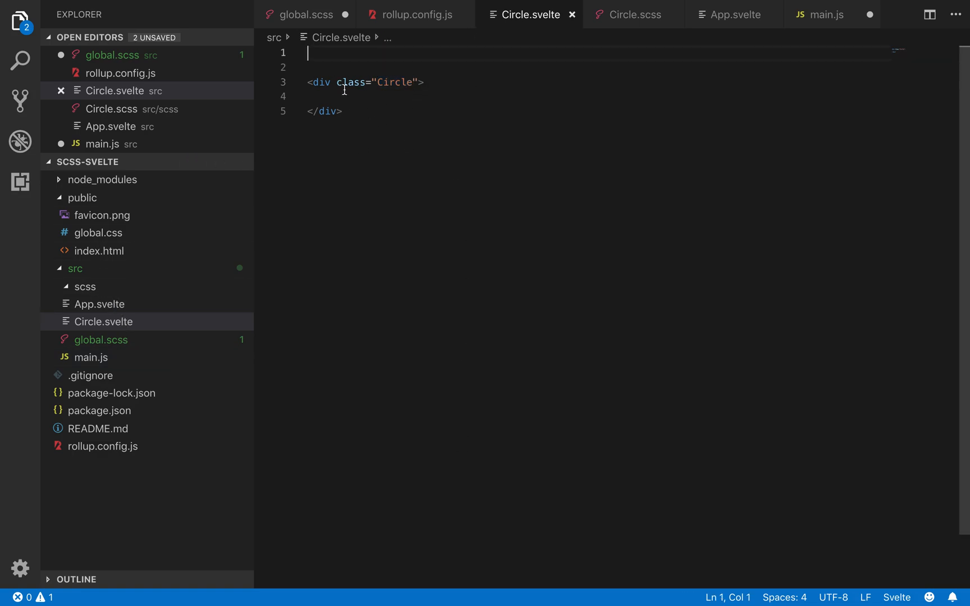
type("<script>")
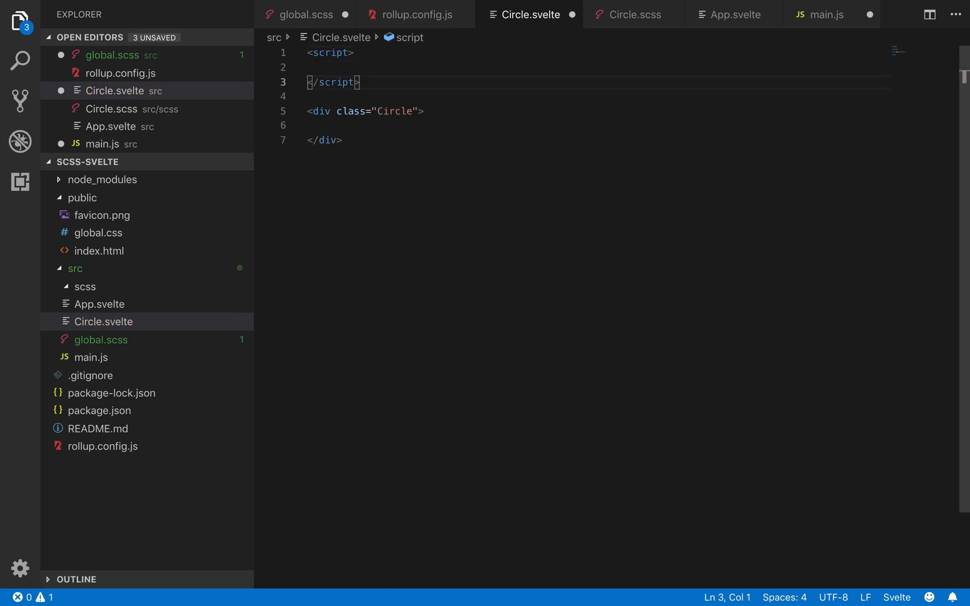
type("expoe")
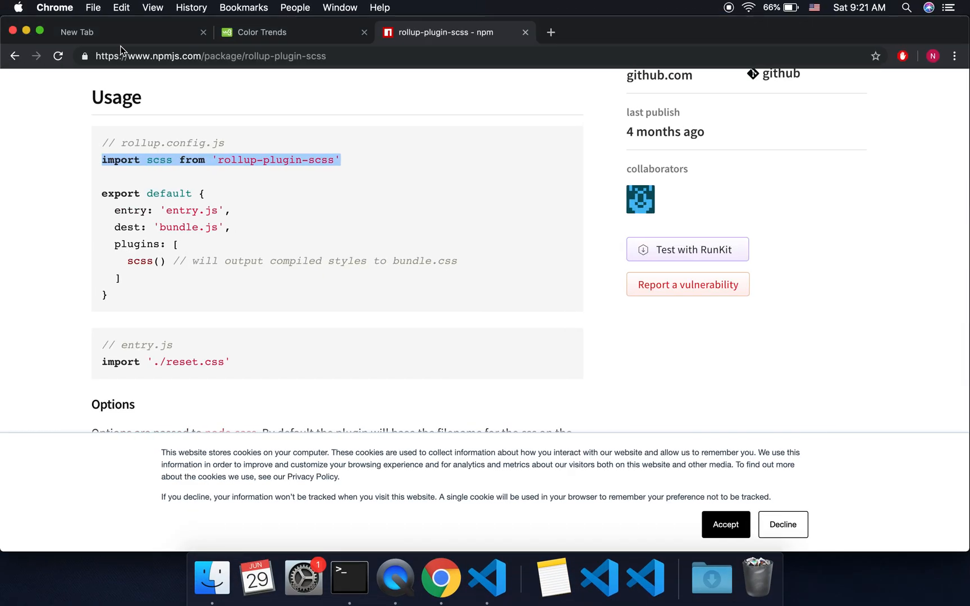
left_click(263, 32)
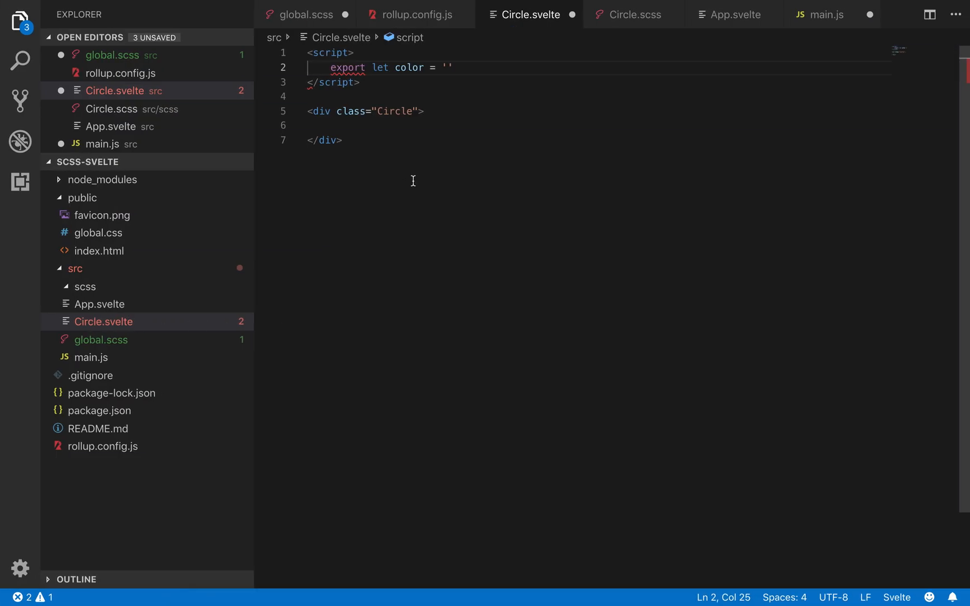
Default color to '#FF6F61' and give the div style="background: {color}", then begin a <style tag
type("#FF6F61';")
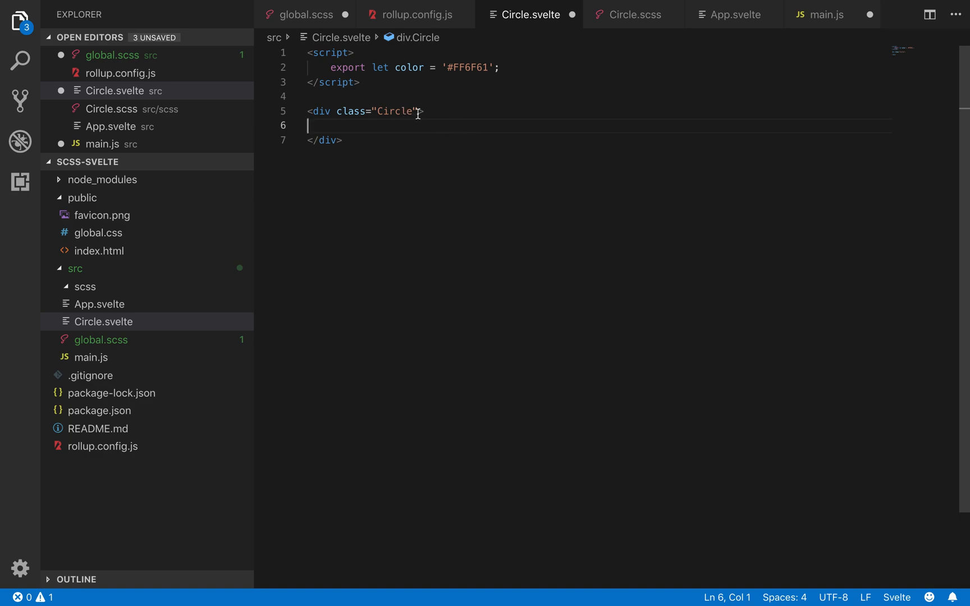
key("Enter")
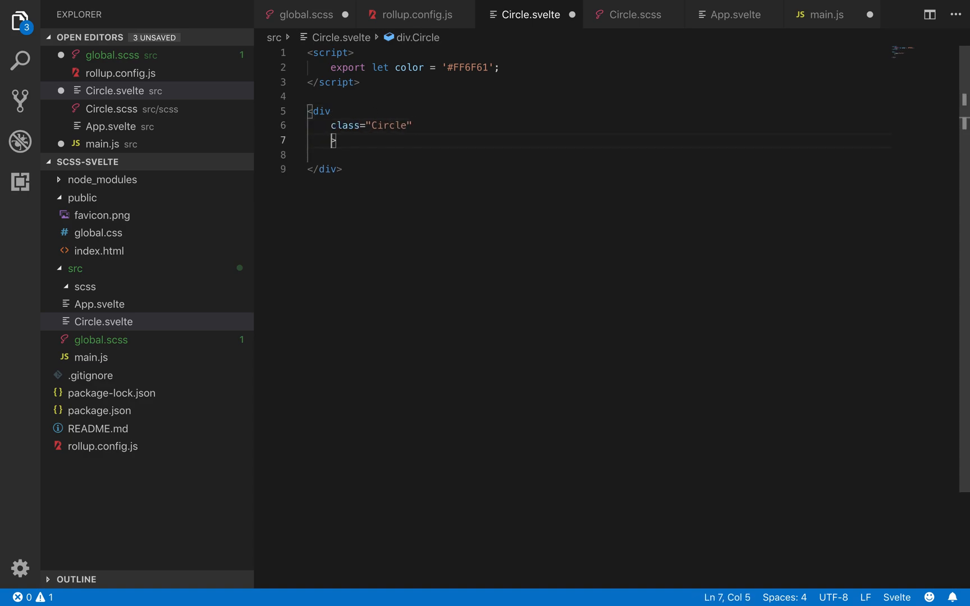
type("background:")
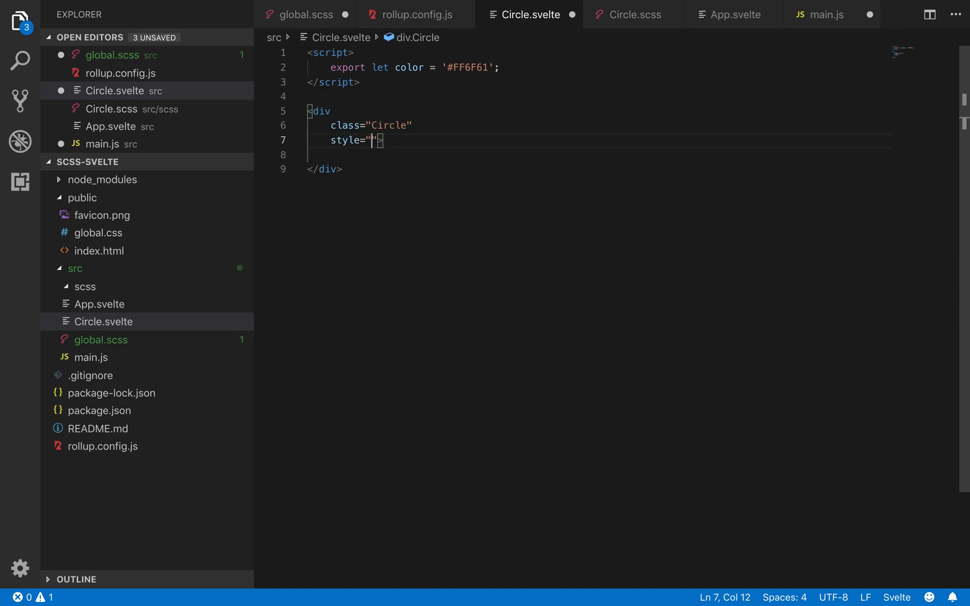
type("background")
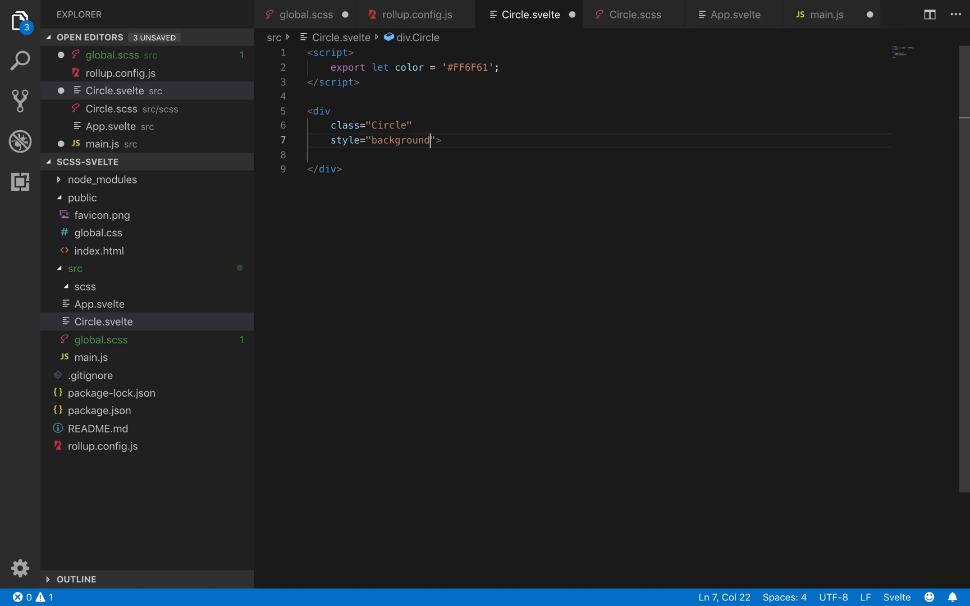
type(": {color")
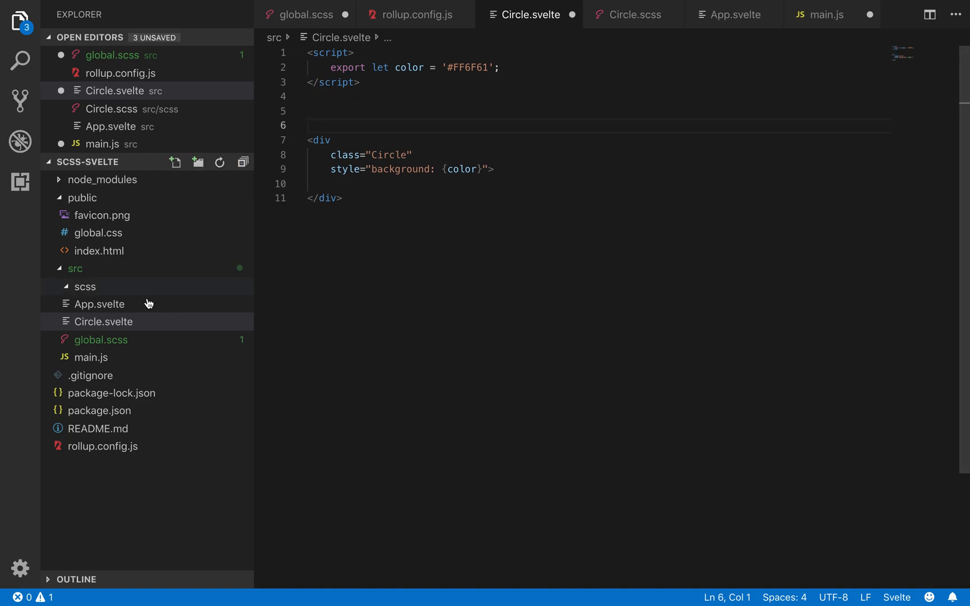
type("<")
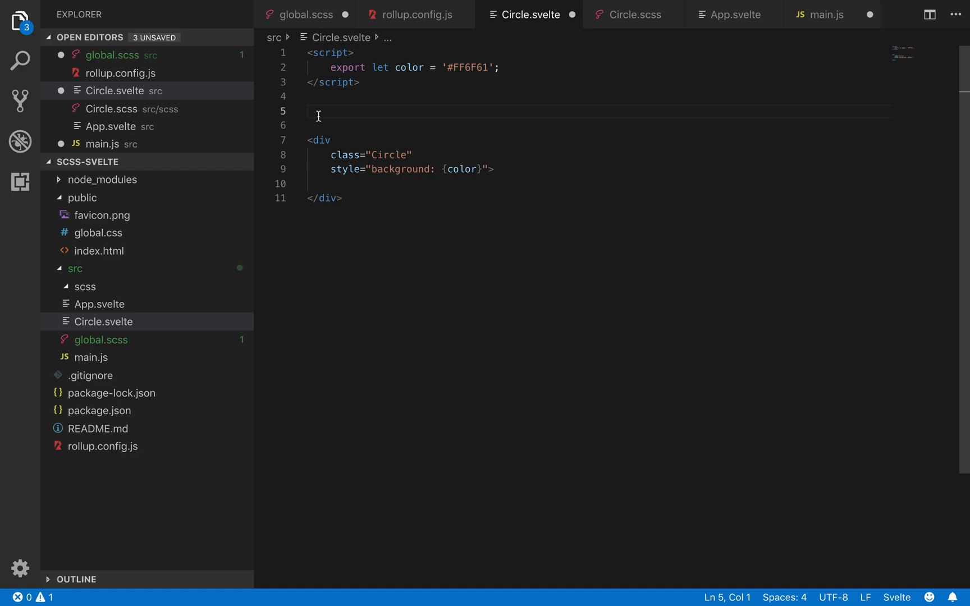
type("<style")
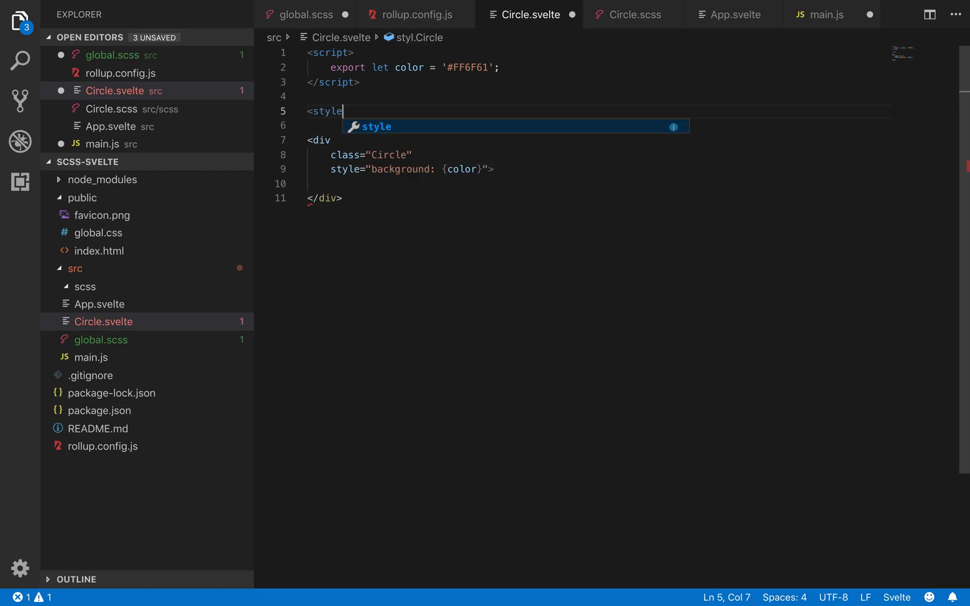
Complete then delete the empty style block, leaving the script and Circle div, and select the scss folder
key("Enter")
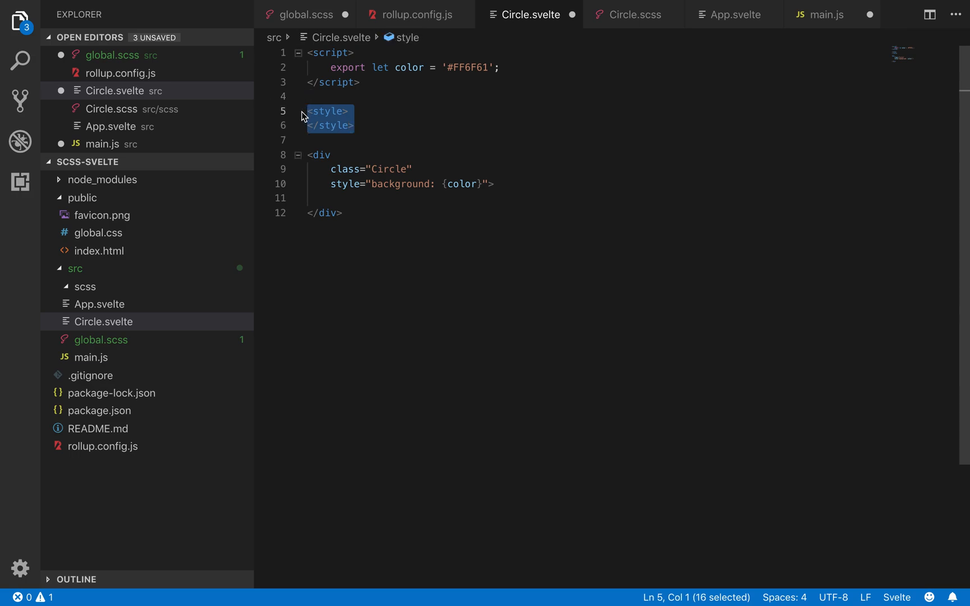
key("Delete")
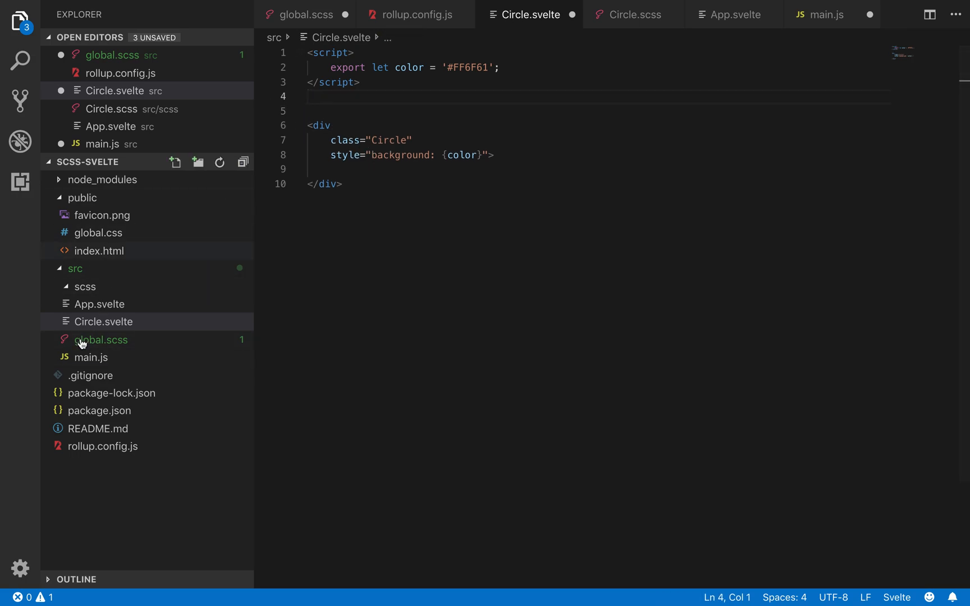
left_click(84, 286)
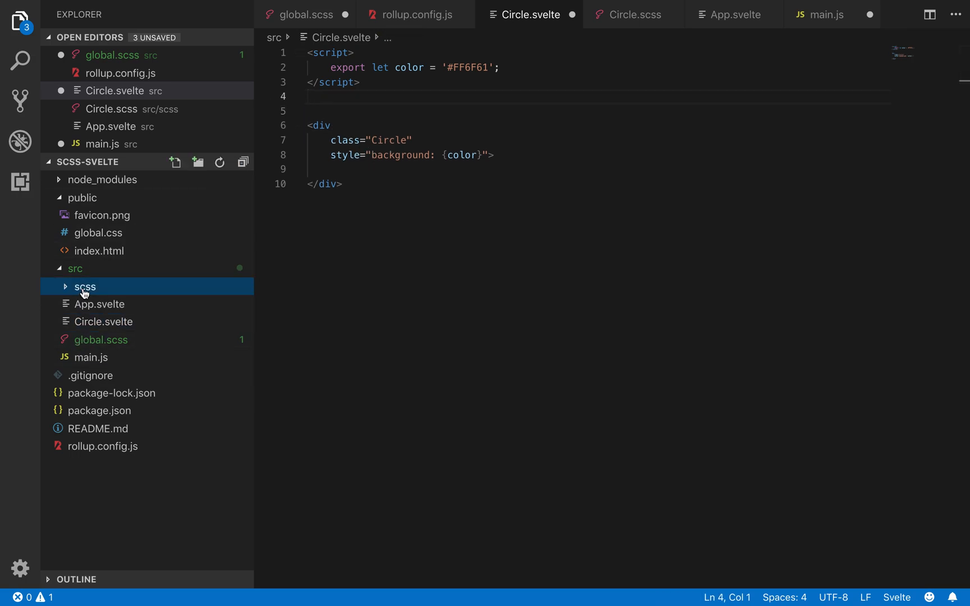
Create Circle.scss in the scss folder with an empty .Circle rule, then return to global.scss
left_click(175, 162)
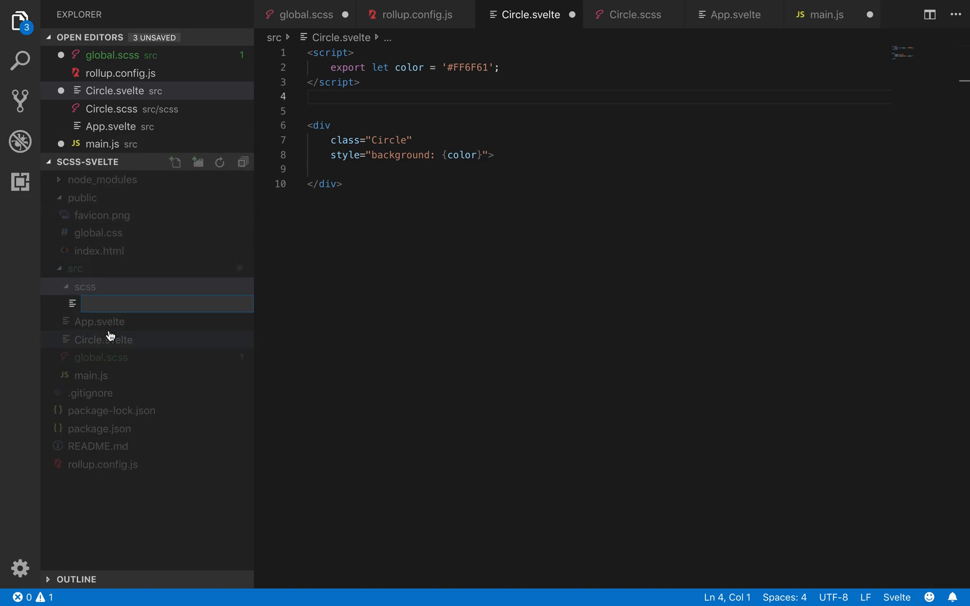
type("Cricl")
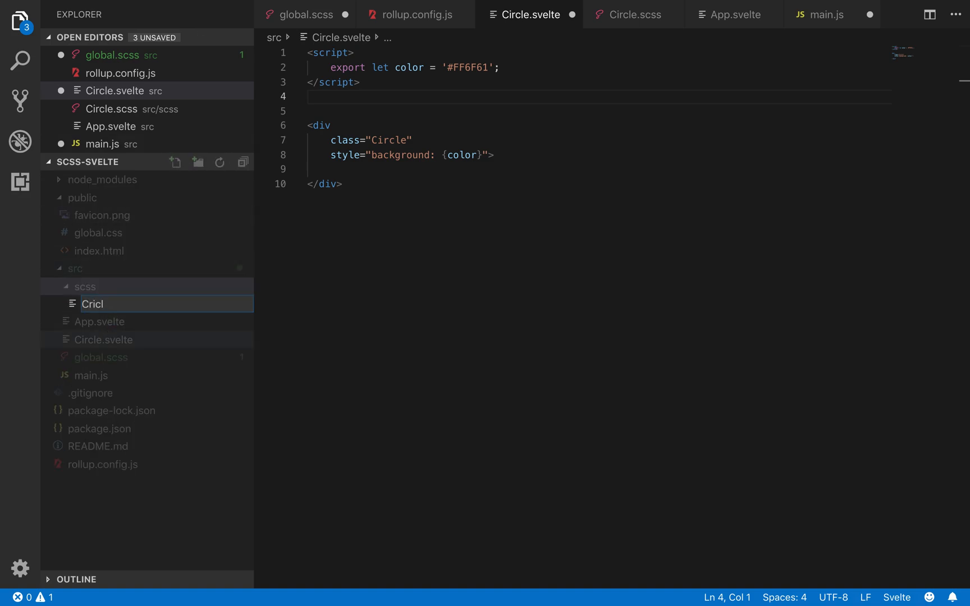
type("Circle.")
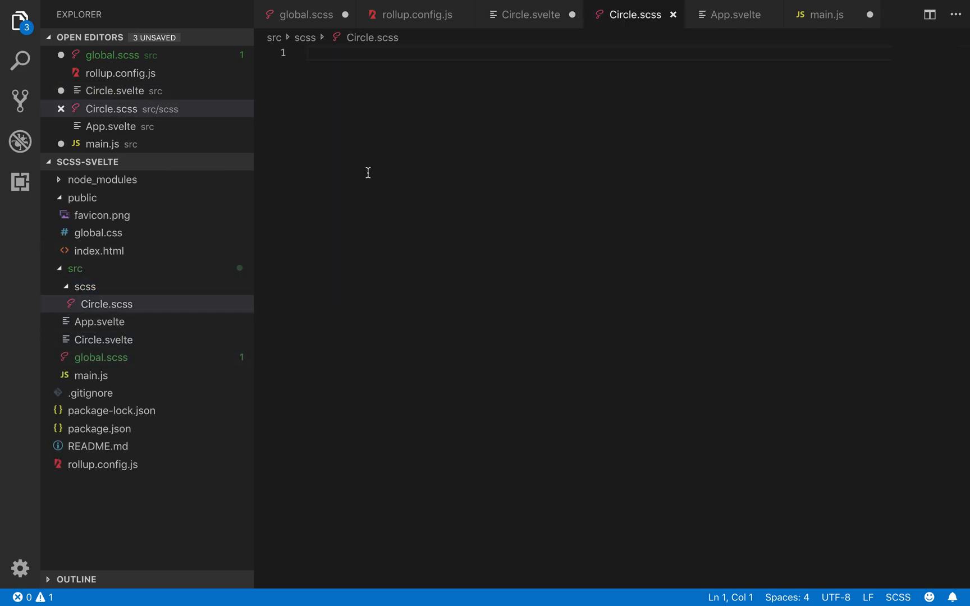
type(".Circle {")
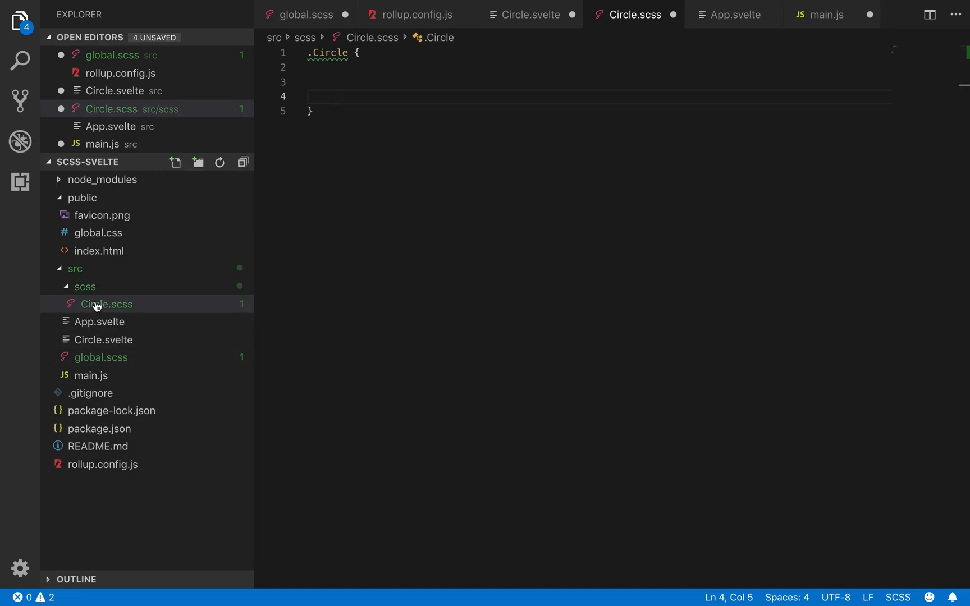
mouse_move(95, 300)
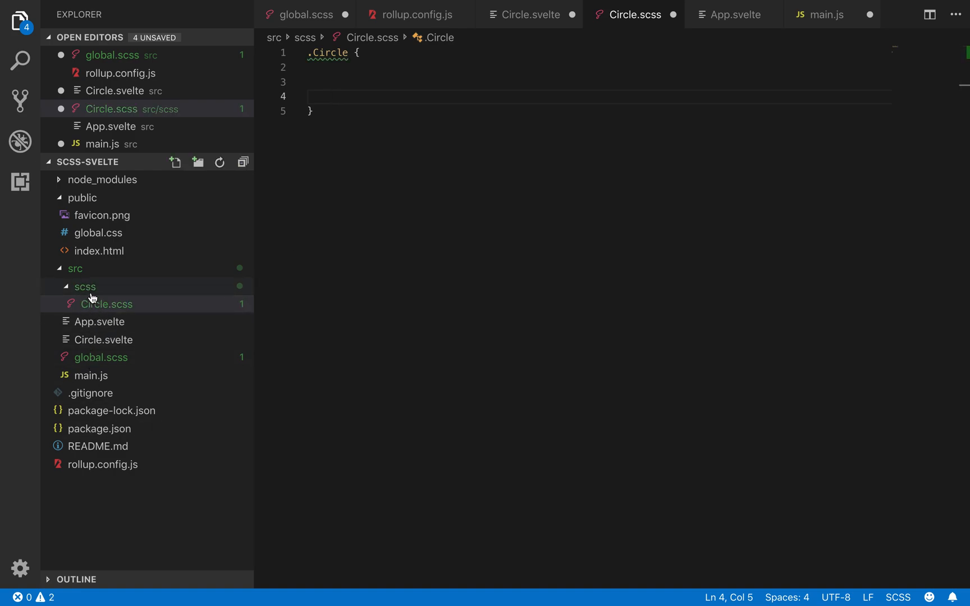
left_click(305, 14)
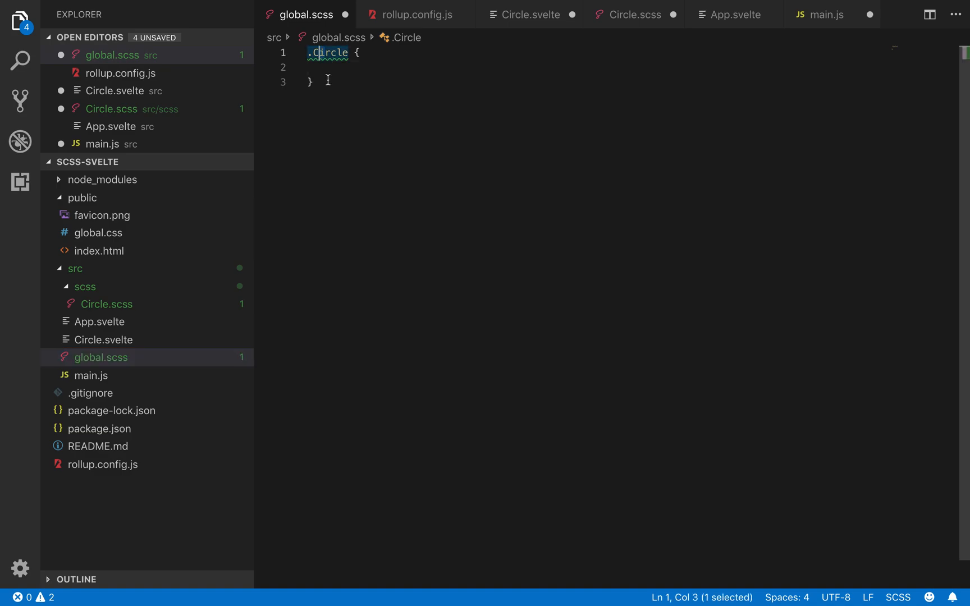
type("@")
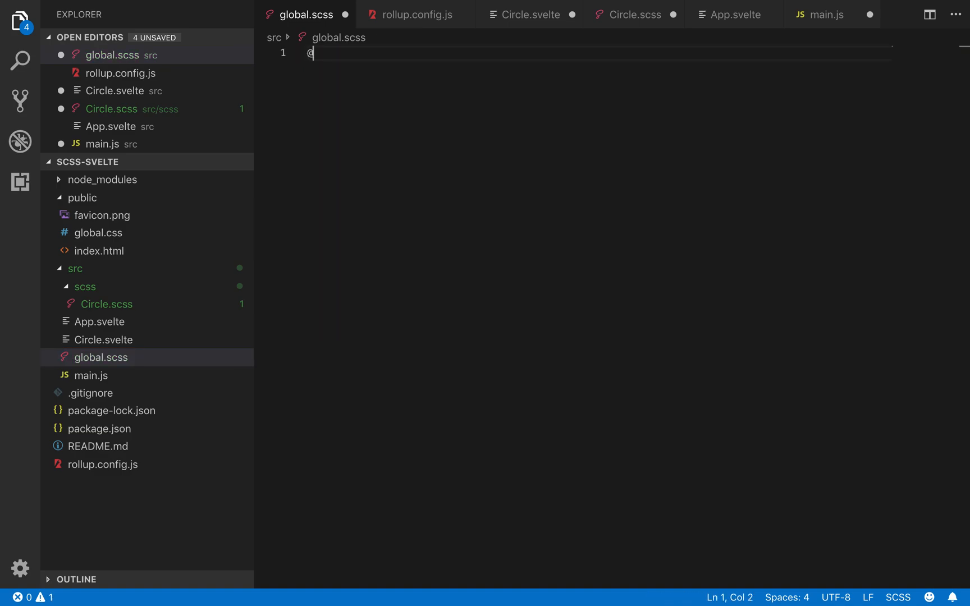
type("import ''")
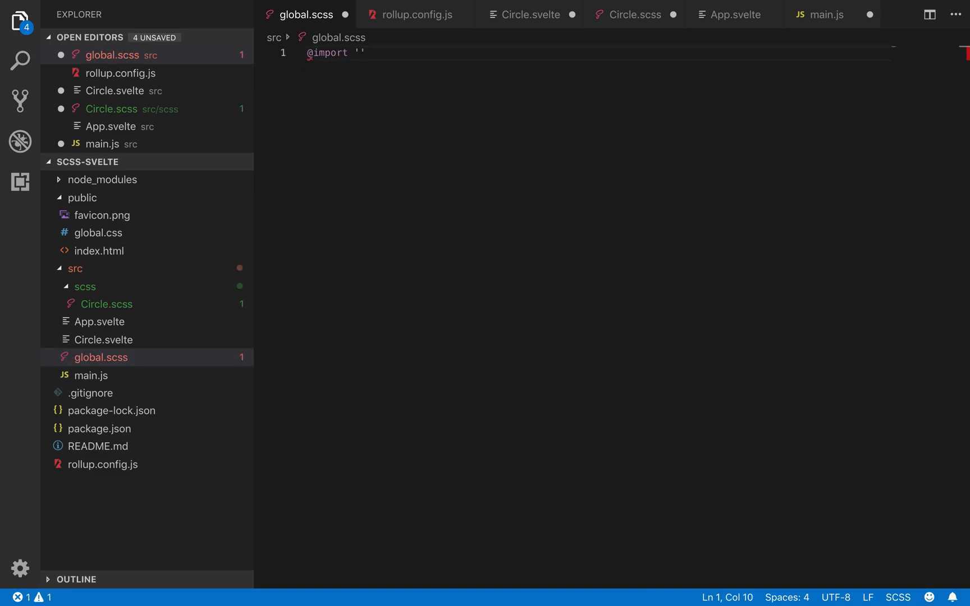
type("scss")
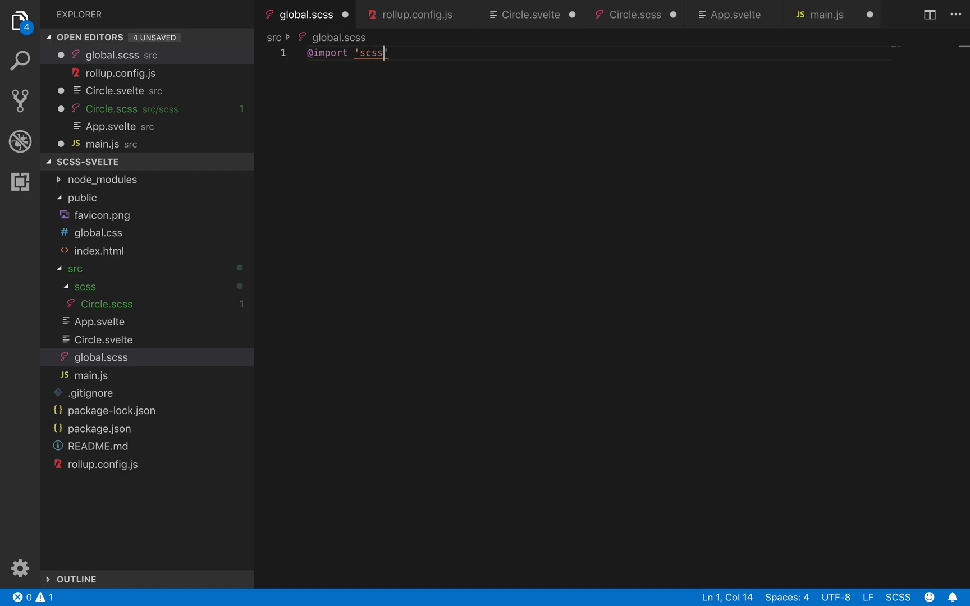
type("/C")
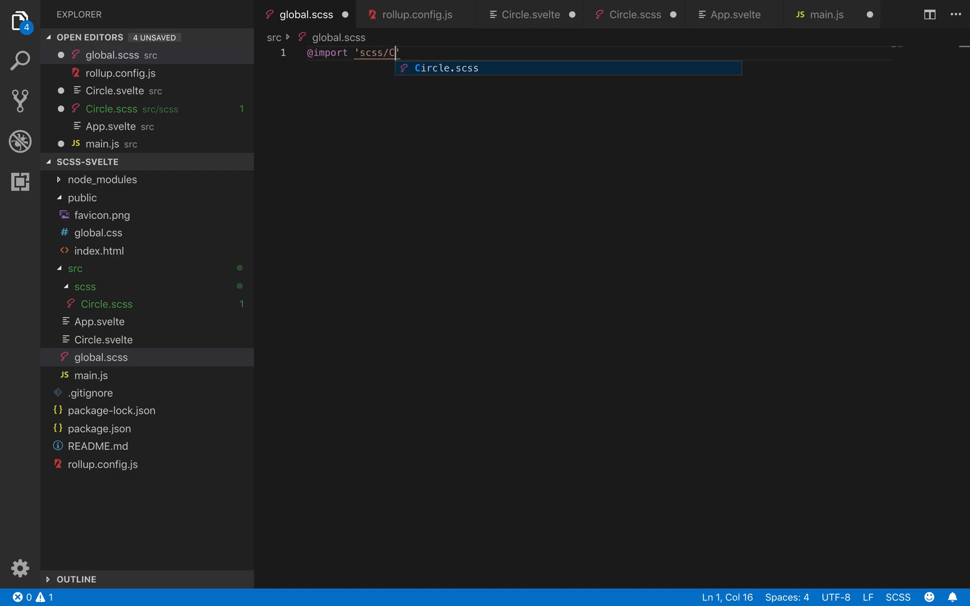
key("Tab")
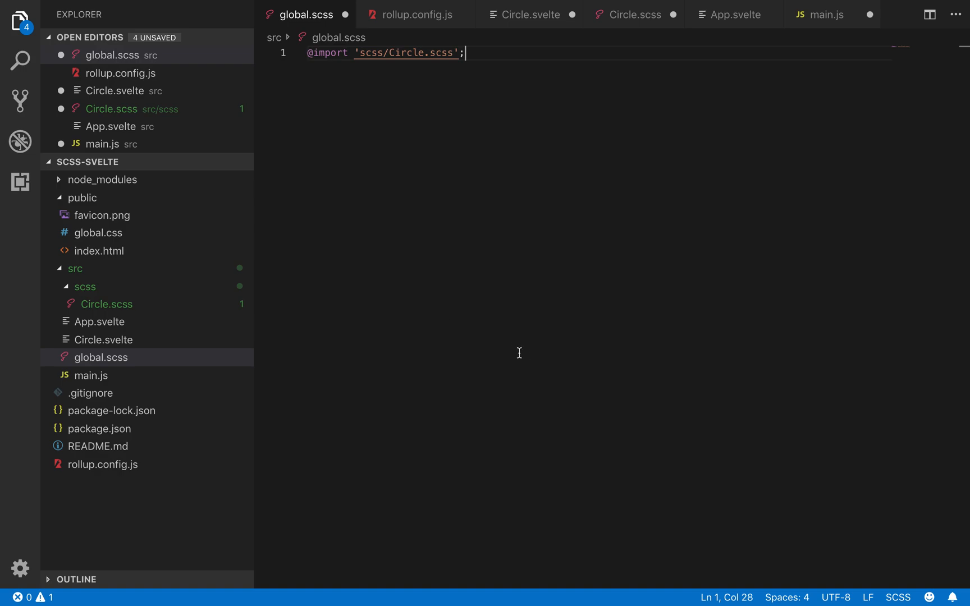
key("ctrl+s")
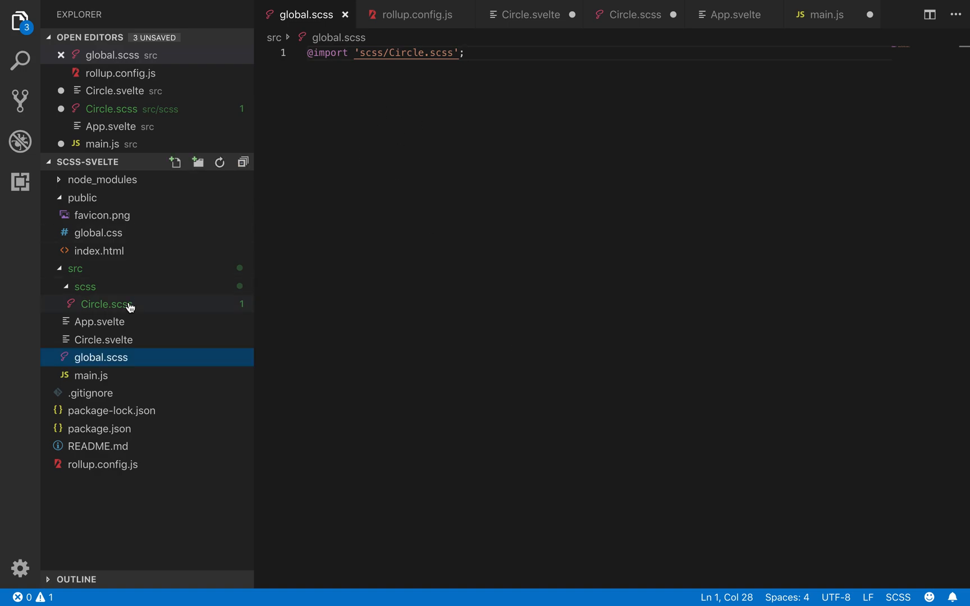
Give the .Circle rule height 200px, width 200px and border-radius 100% in Circle.scss
left_click(104, 340)
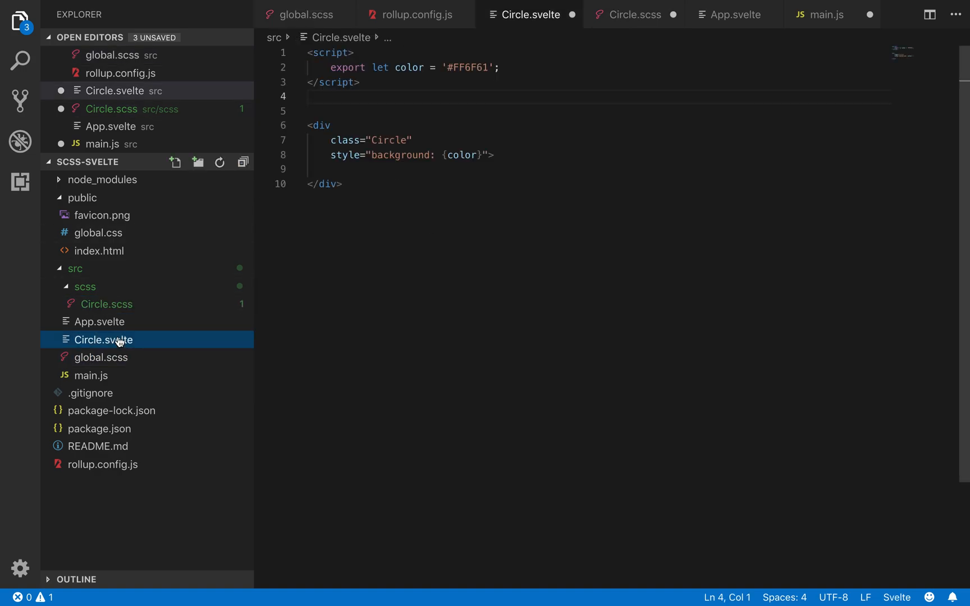
left_click(633, 14)
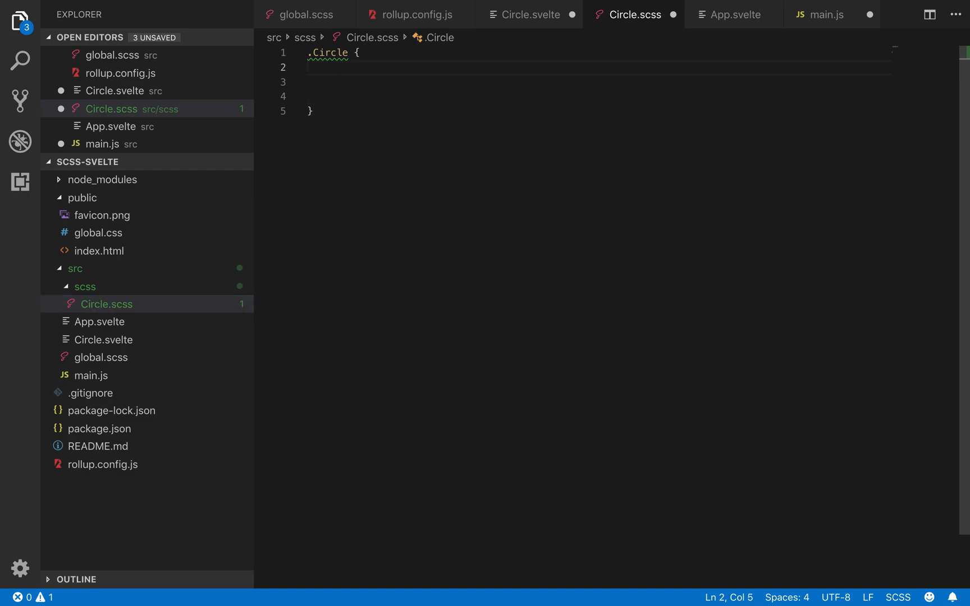
type("height: 200px;")
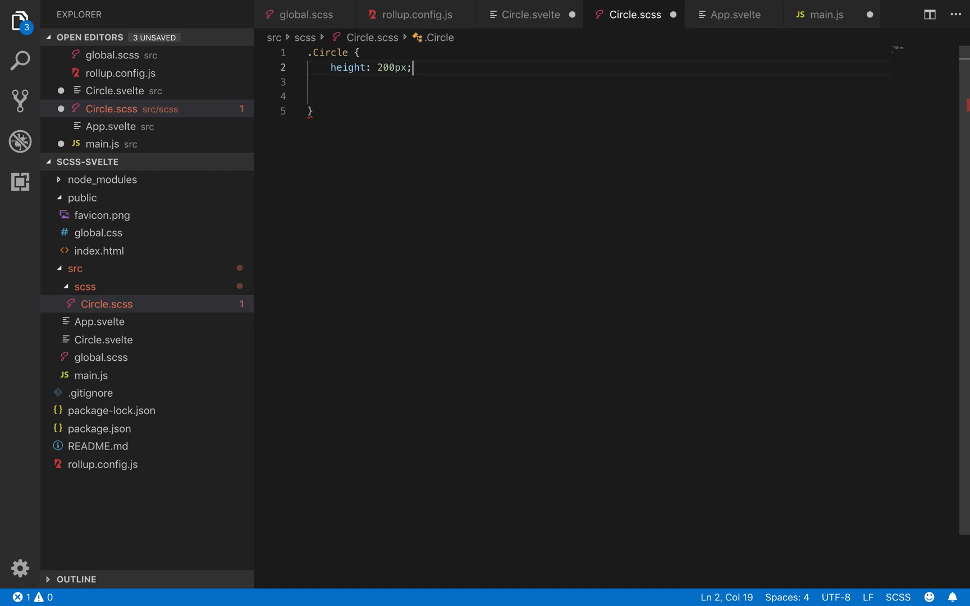
type("width: 2")
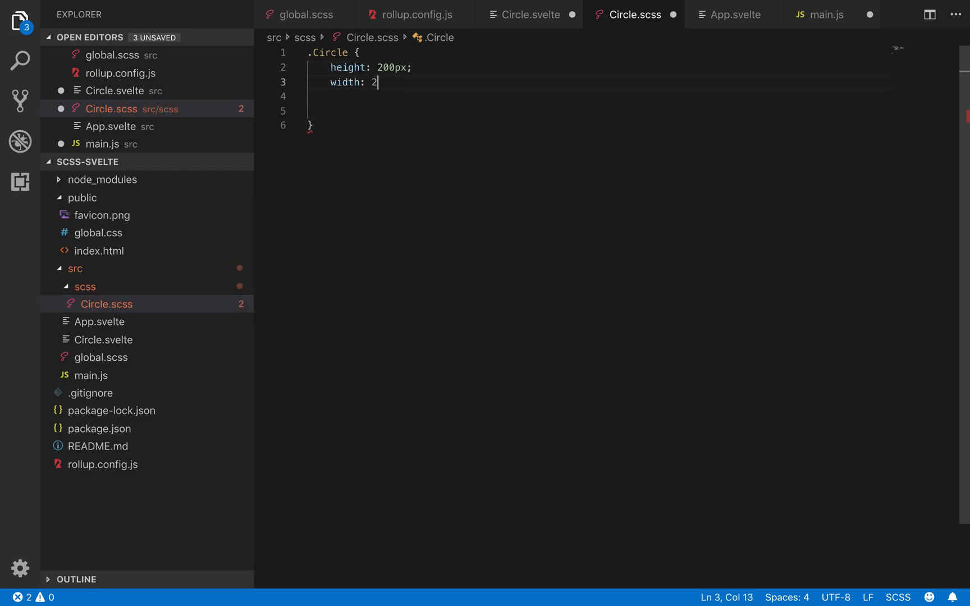
type("00px")
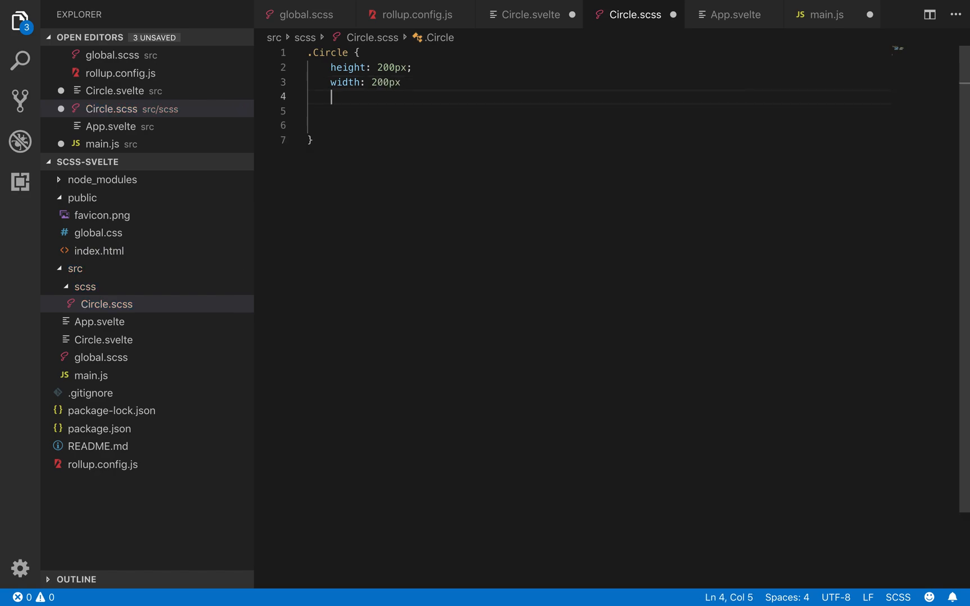
type("bo")
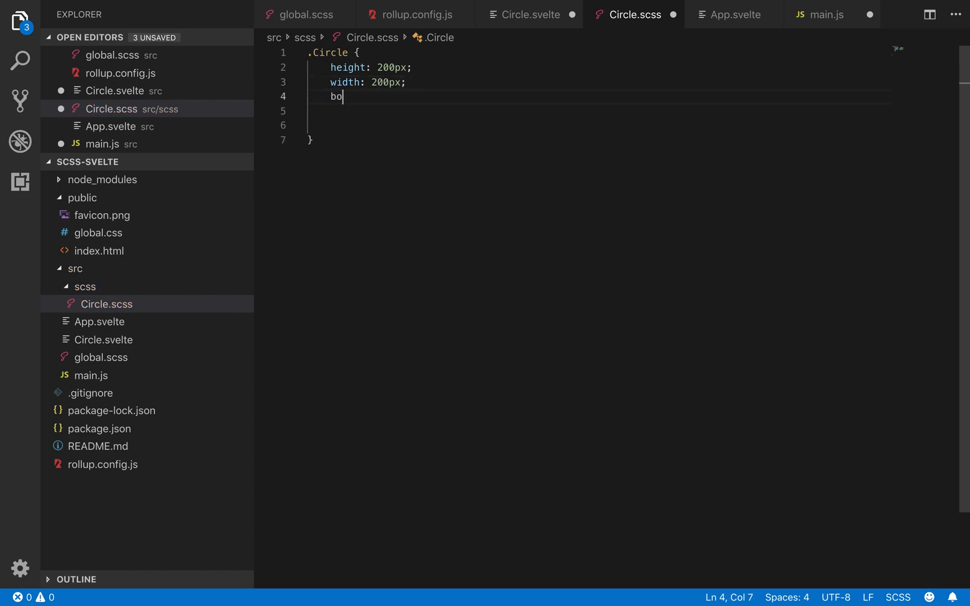
type("rder-radius:")
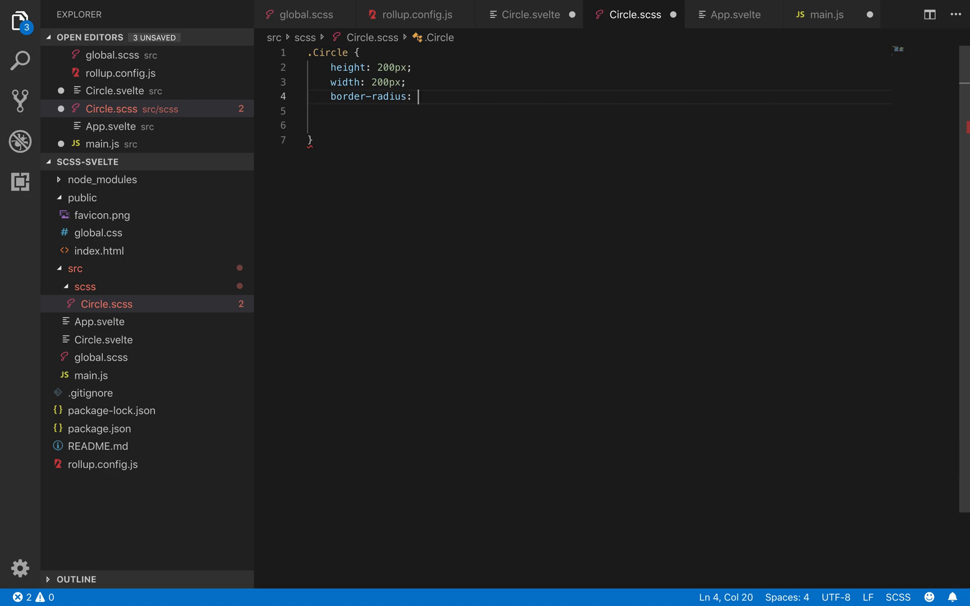
type("100%;")
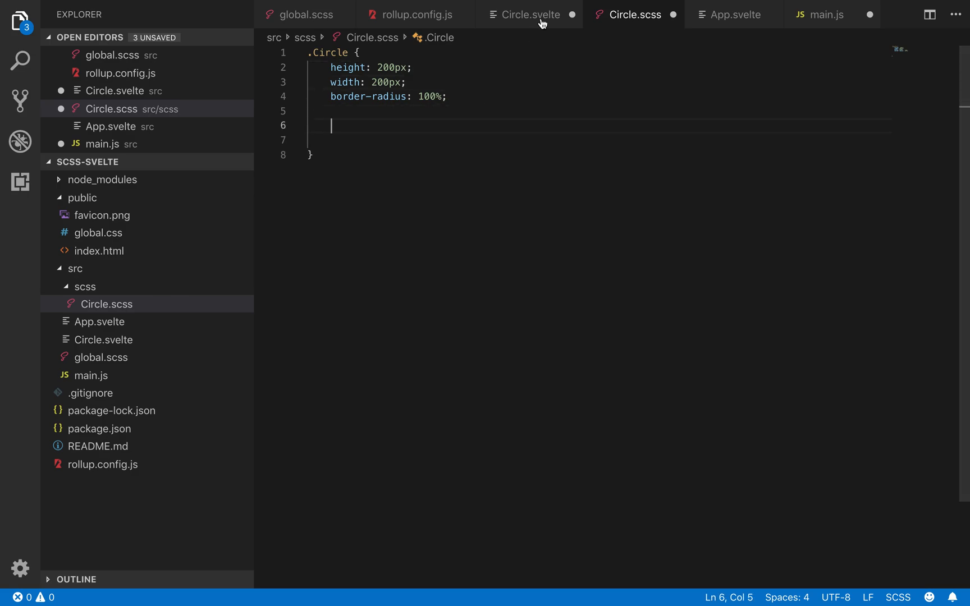
Add <p>I am a circle</p> inside the div in Circle.svelte, then return to Circle.scss
left_click(530, 15)
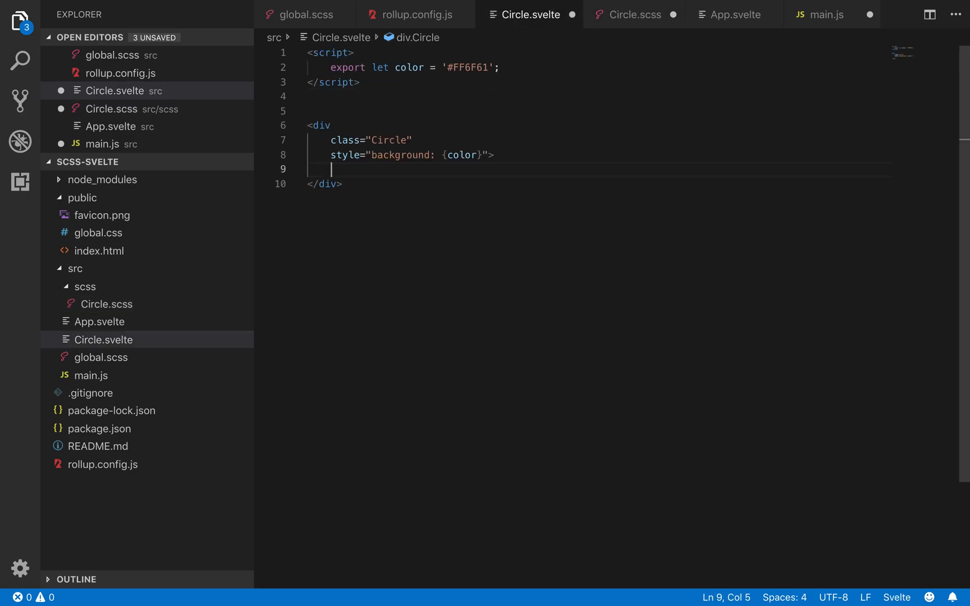
type("<p>I am </p>")
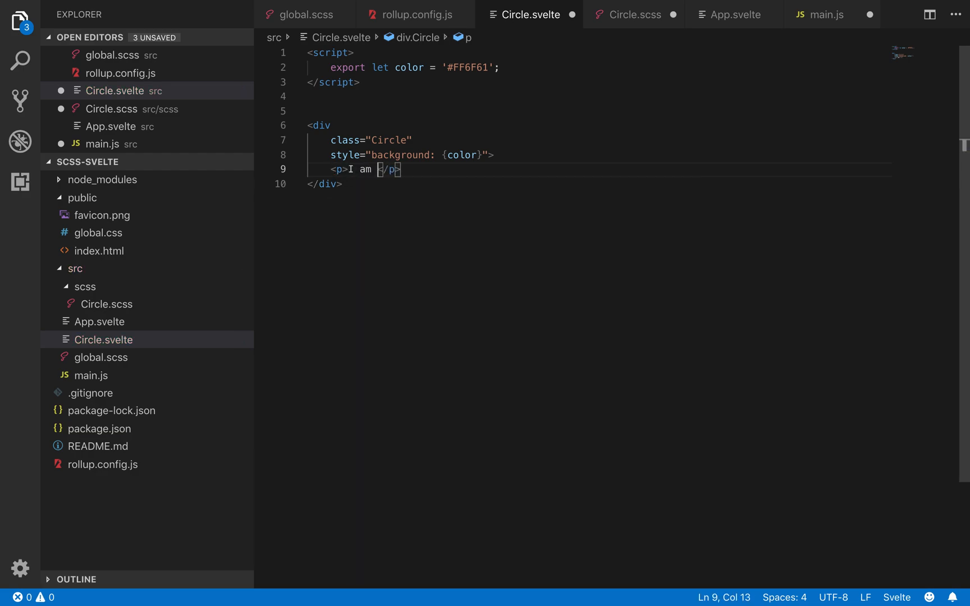
type("a circle")
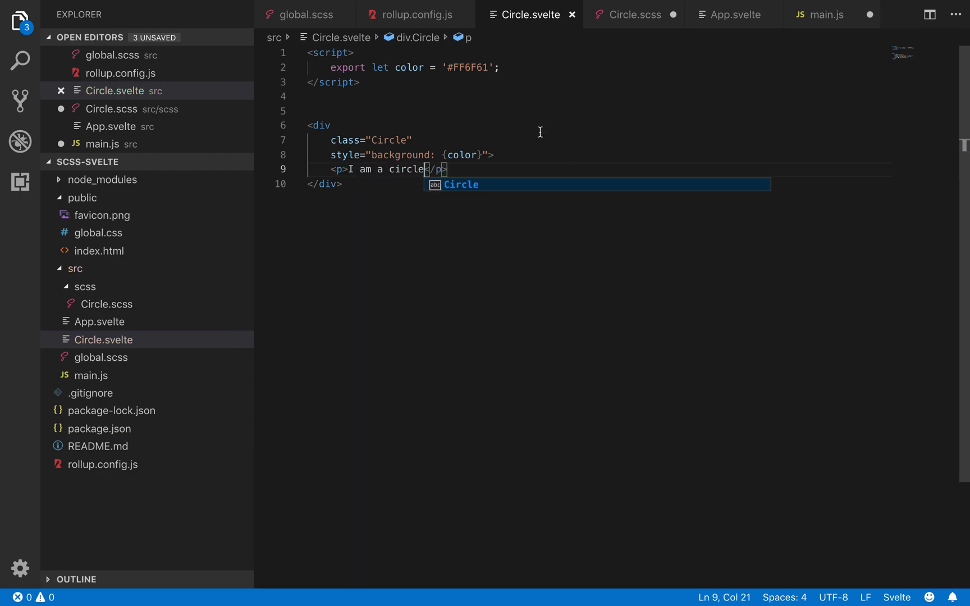
left_click(634, 15)
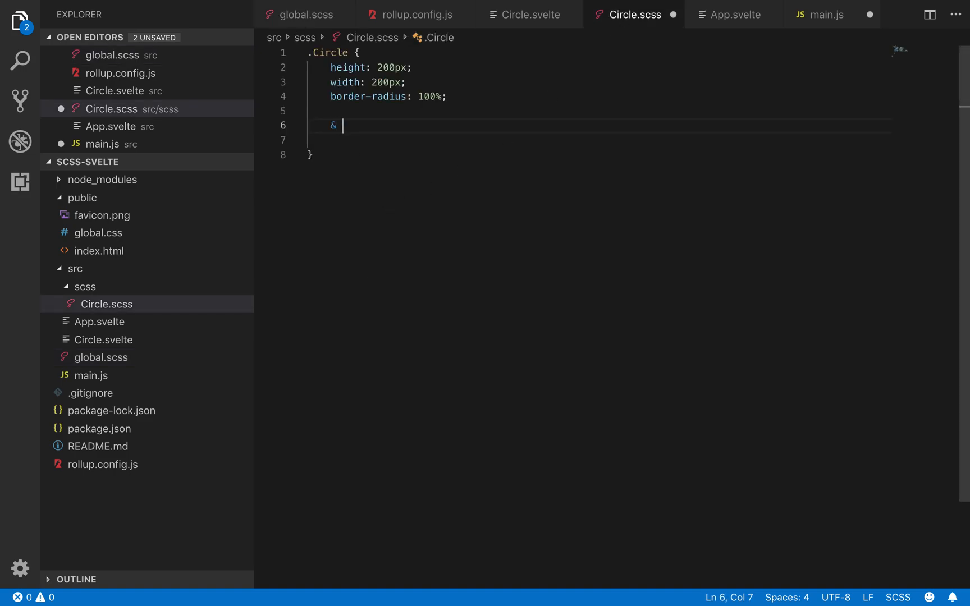
Add a nested & p rule with font-size 1.3rem inside .Circle and save
type("p {")
left_click(598, 139)
type("font")
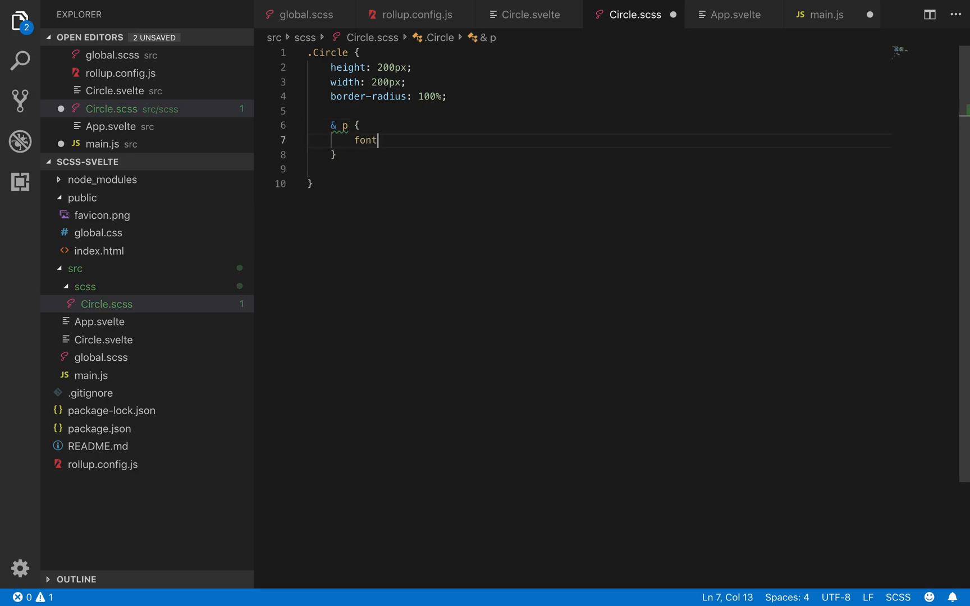
type("-size: 1")
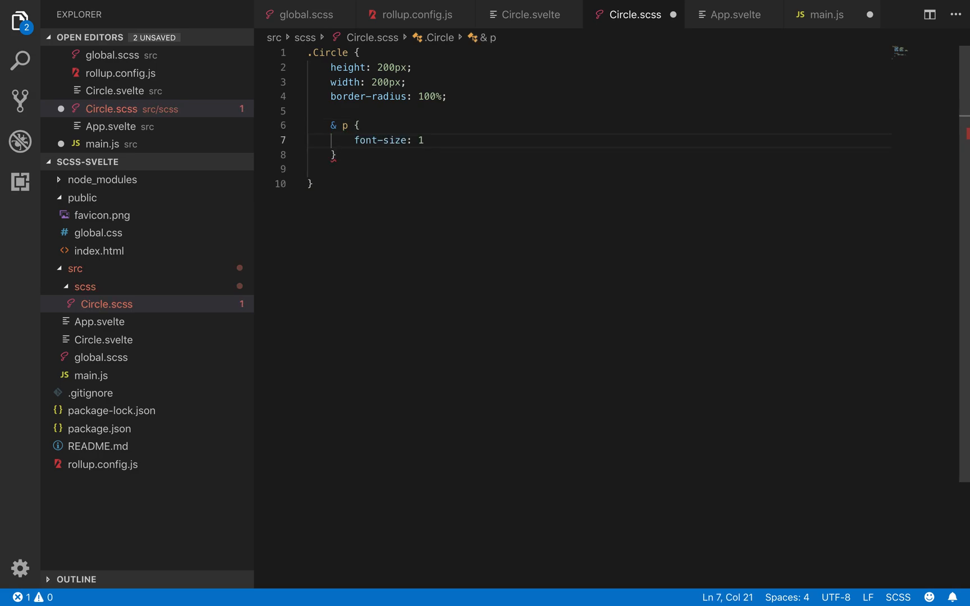
type(".3rem;")
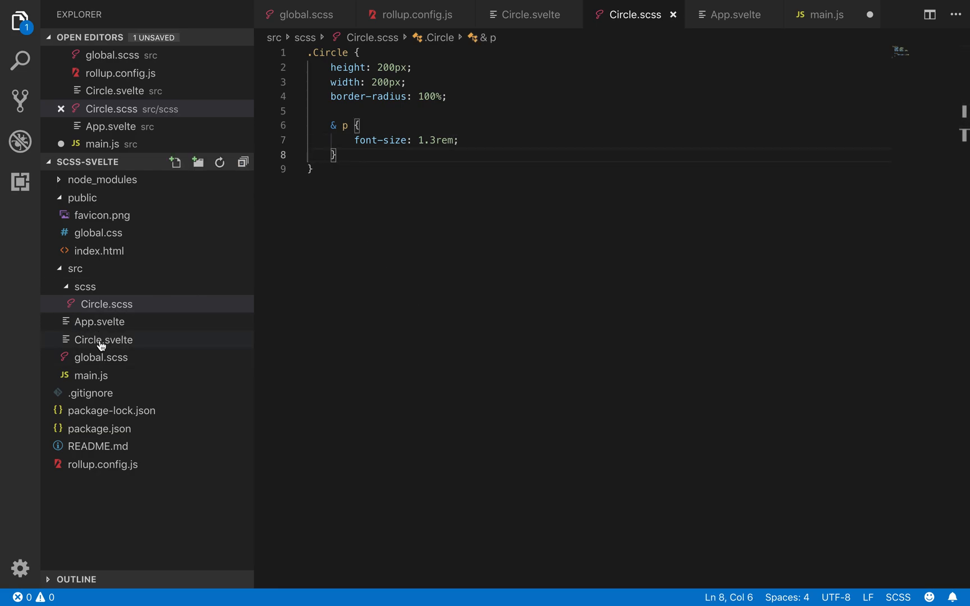
In App.svelte import Circle from './Circle.svelte' and render <Circle /> instead of the heading
left_click(100, 321)
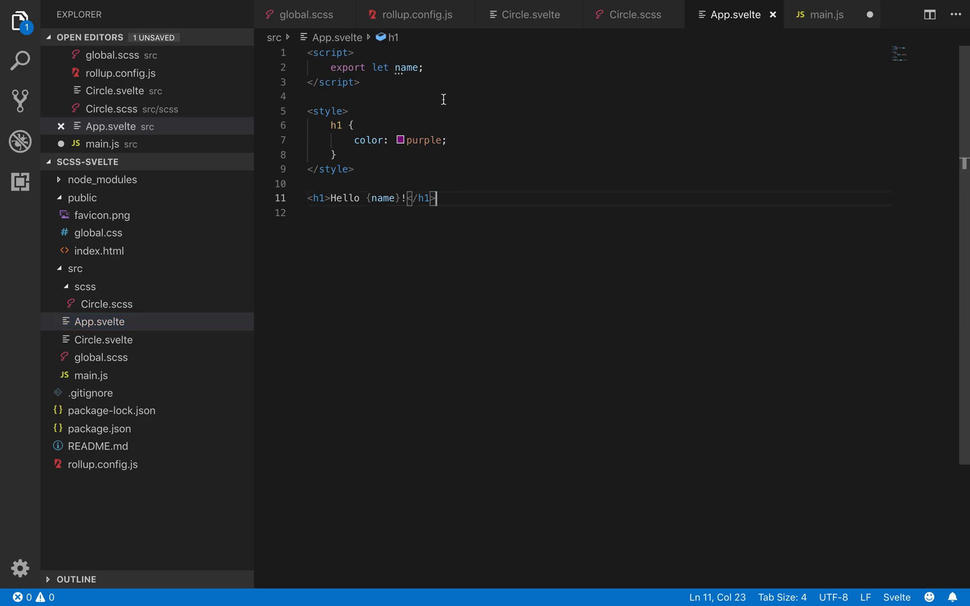
type("imopr")
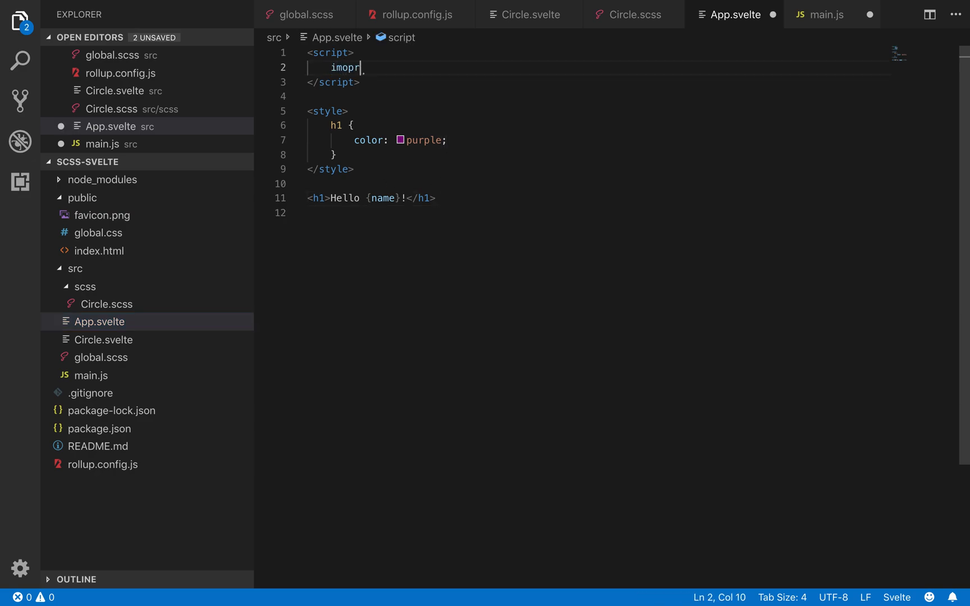
type("import")
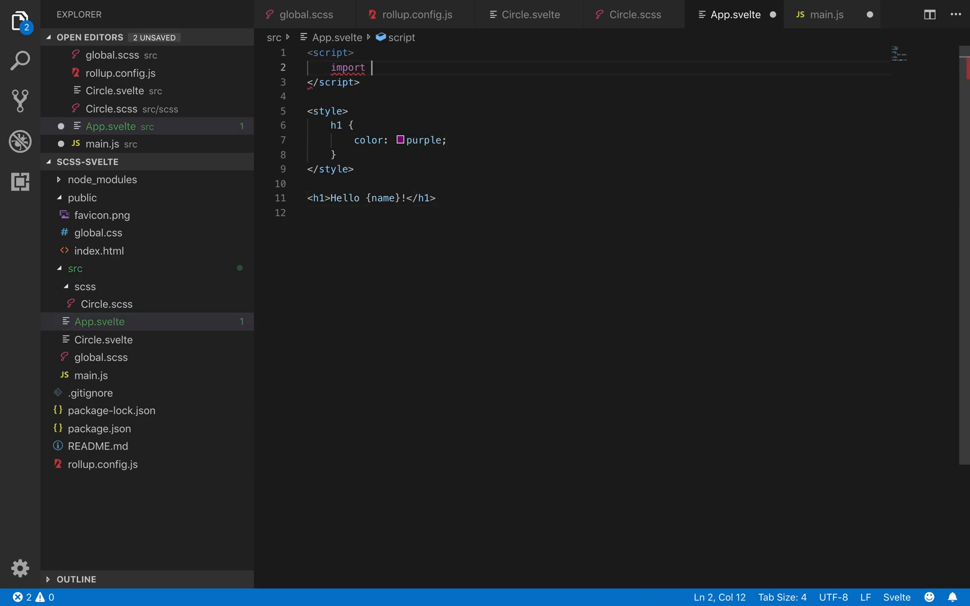
type("Cr")
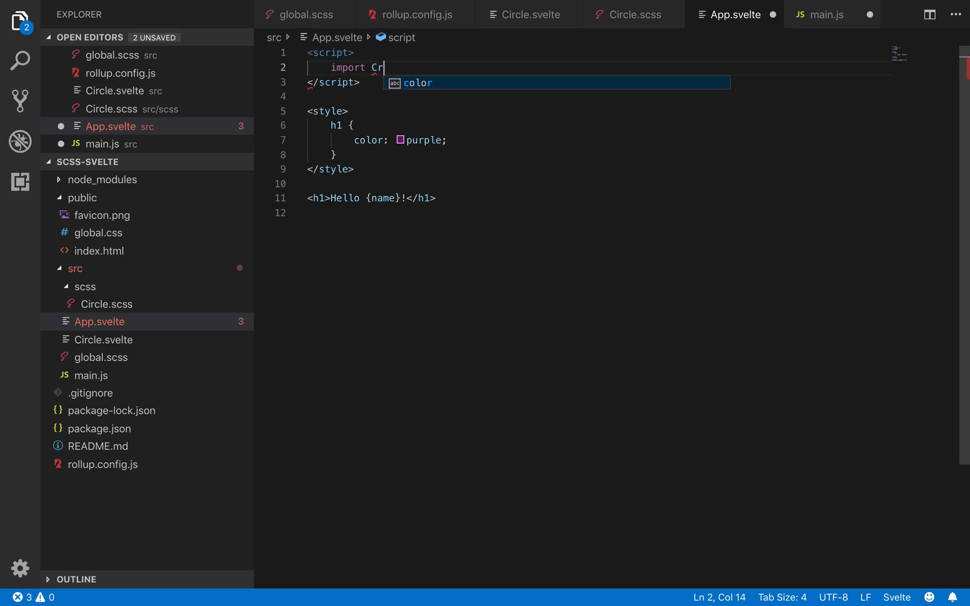
type("ircle from '")
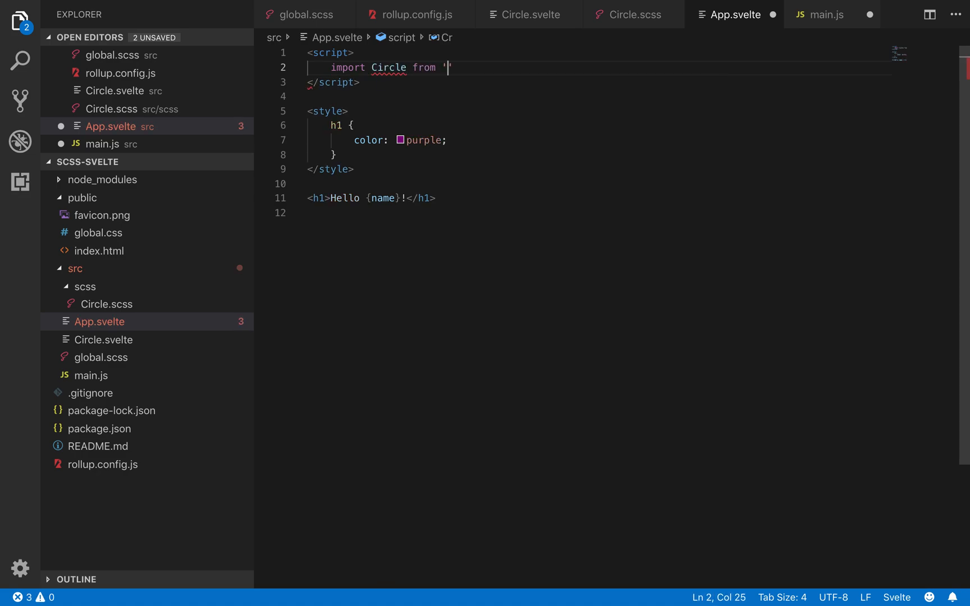
type("./Circ")
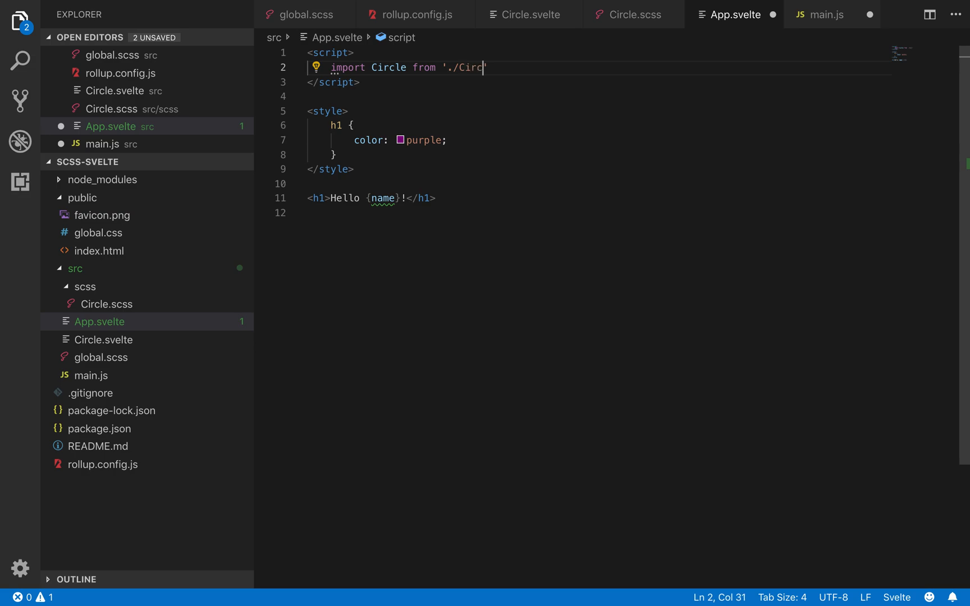
type("le.svelte'l")
left_click(598, 198)
type("<Circle />")
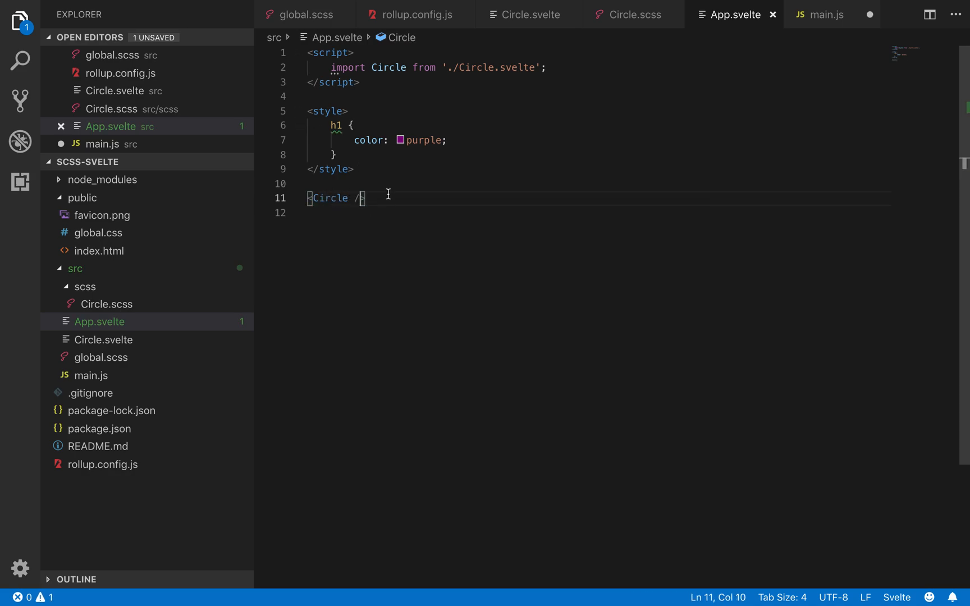
mouse_move(527, 405)
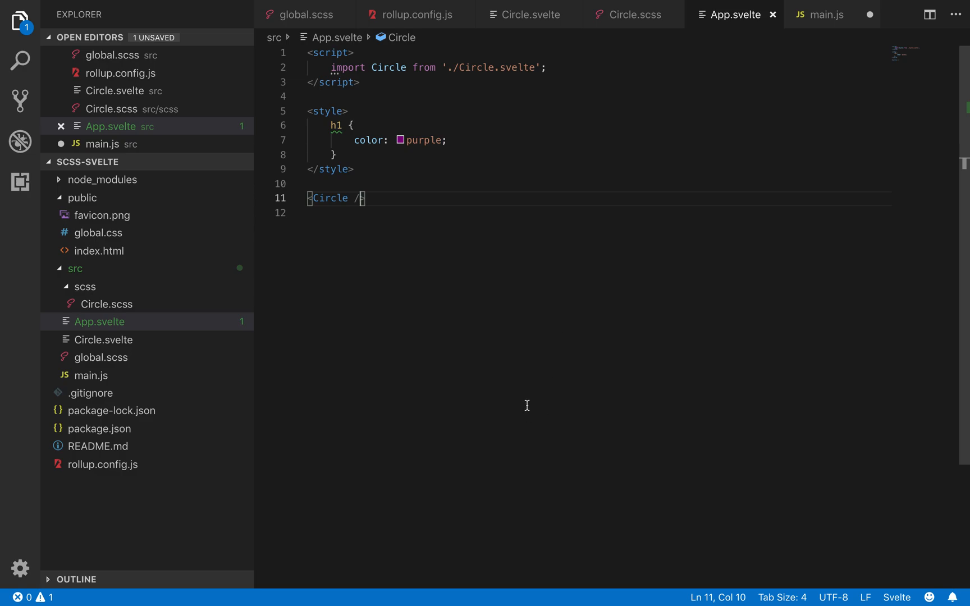
left_click(826, 15)
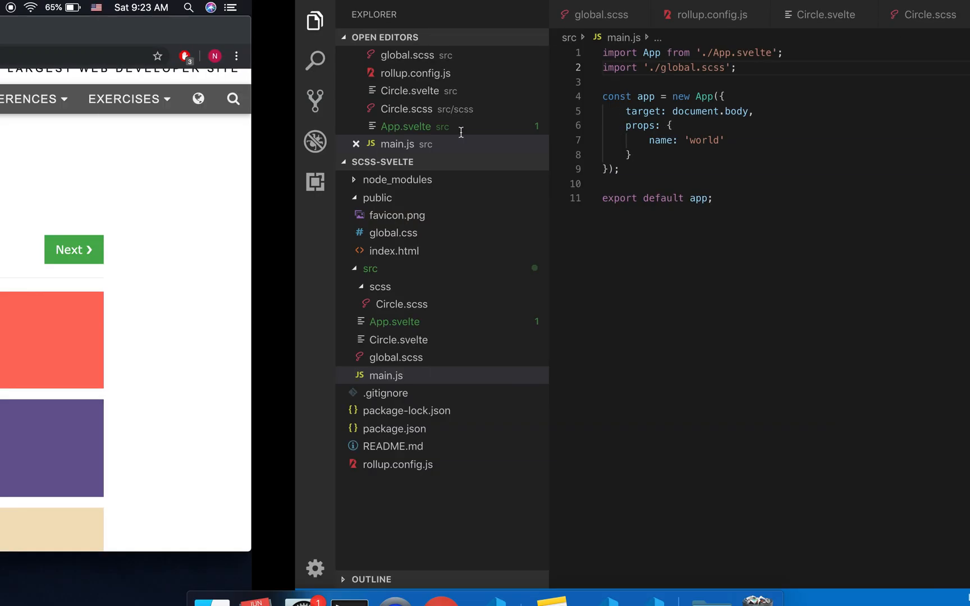
Run npm run dev in the Terminal to start the development server
left_click(440, 579)
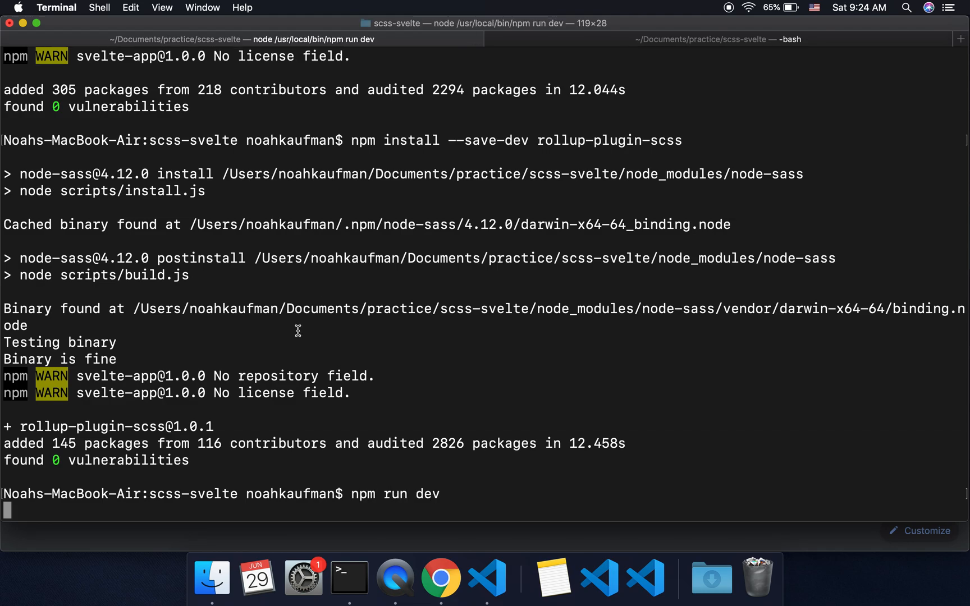
key("Return")
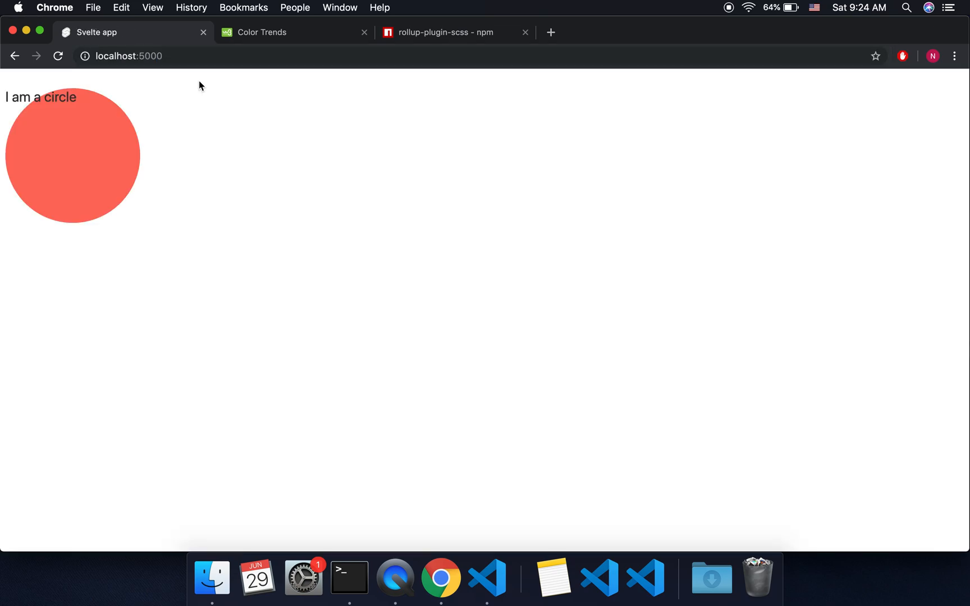
mouse_move(81, 101)
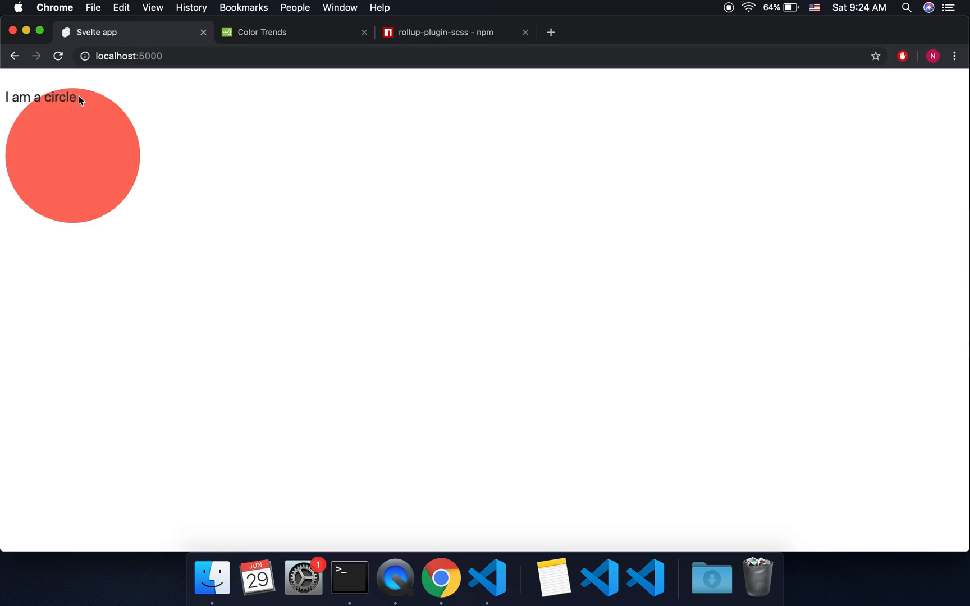
View the coral 'I am a circle' page at localhost:5000, then return to VS Code
left_click(487, 578)
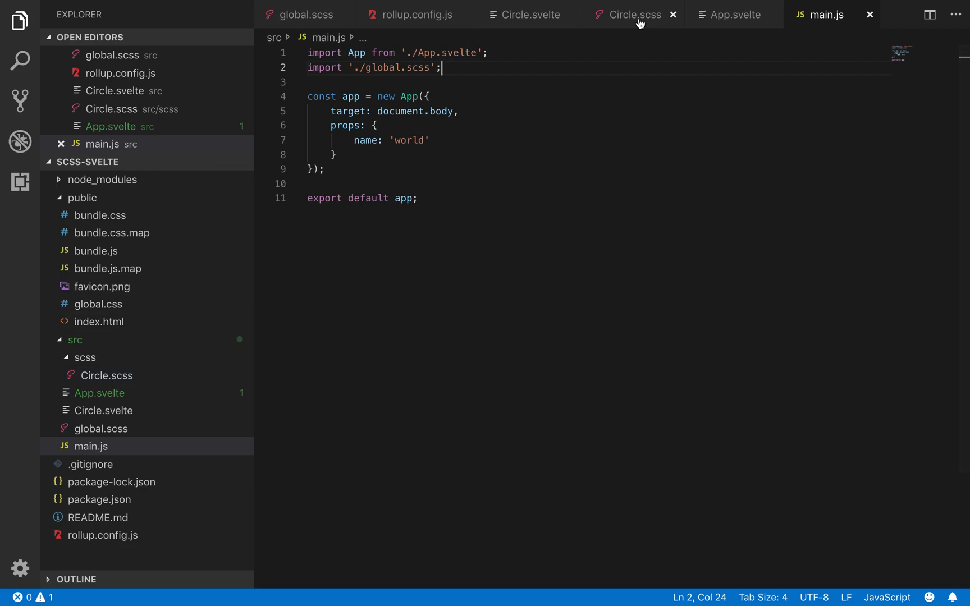
Add a style block to Circle.svelte with a div rule, trying background: blue and a height value
left_click(529, 14)
type("div {}")
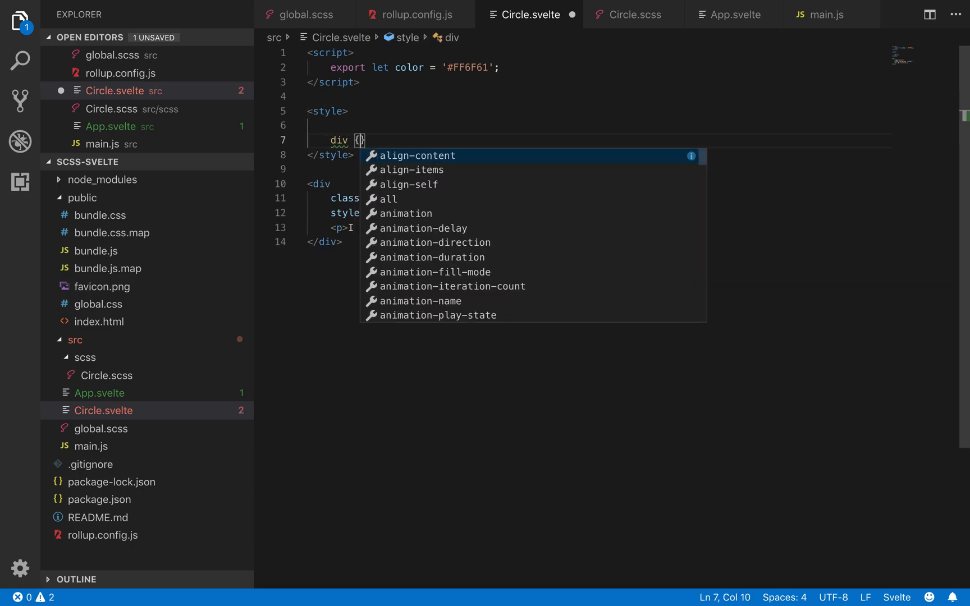
key("Escape")
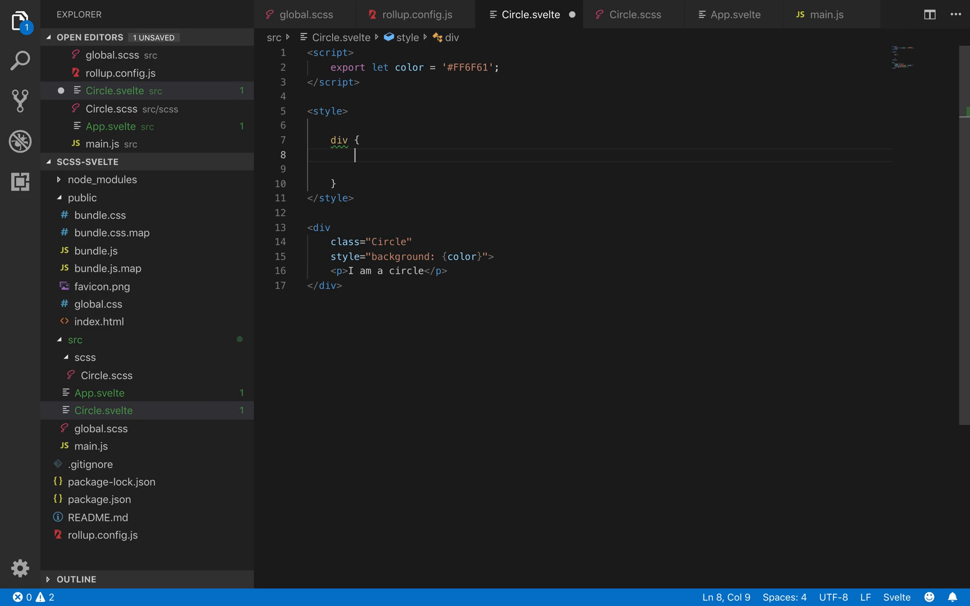
type("background")
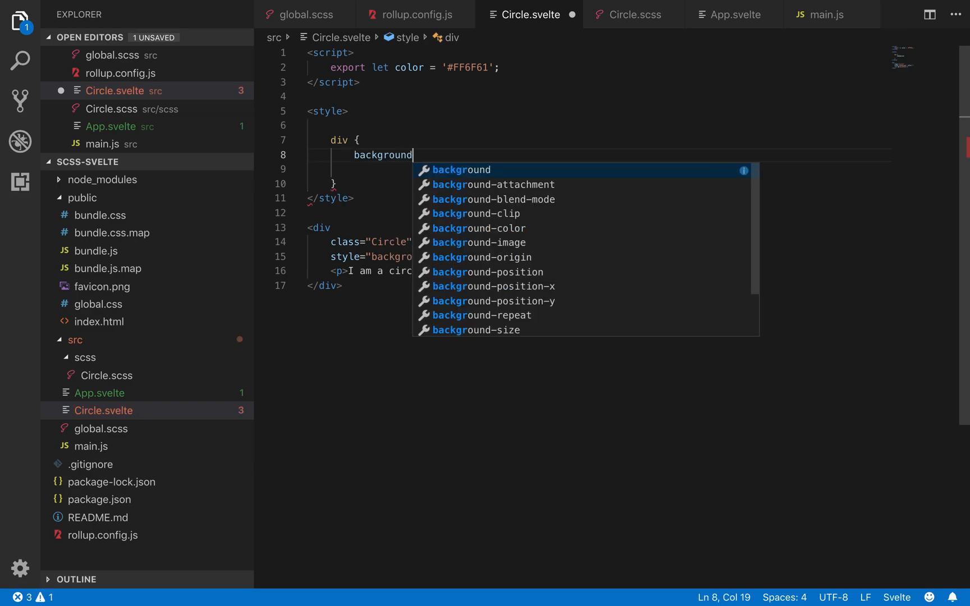
type(": blue !im")
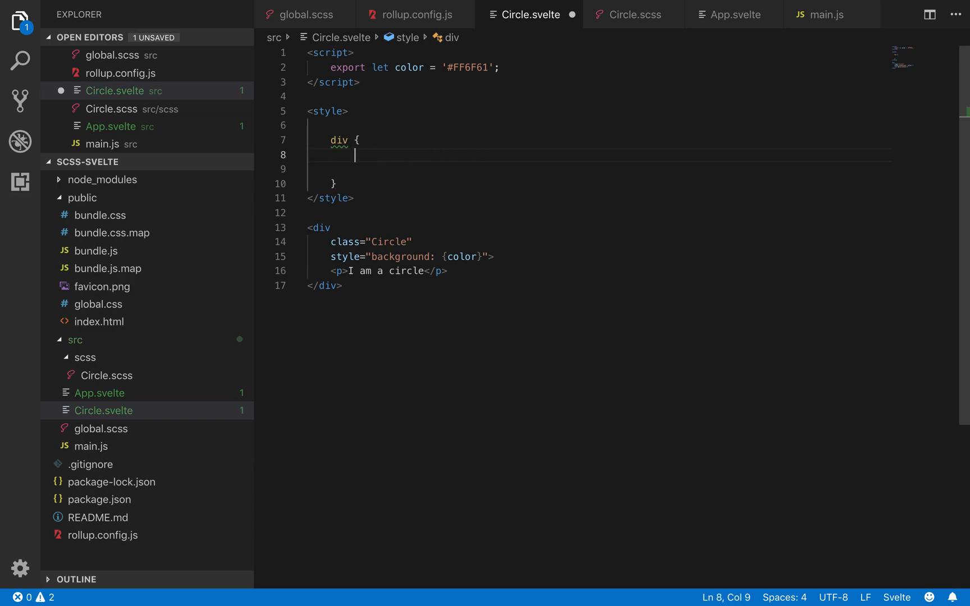
type("height: 5")
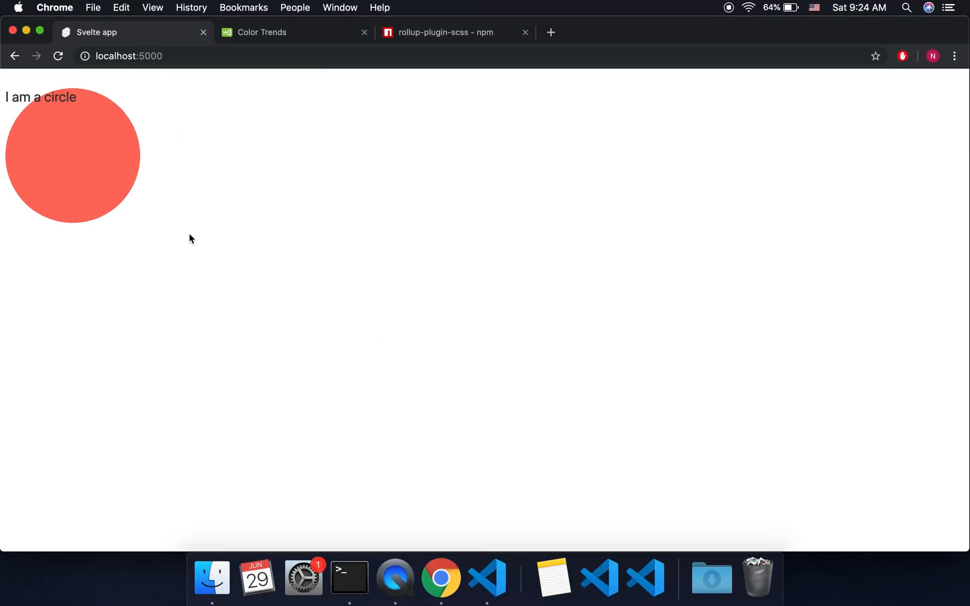
mouse_move(333, 322)
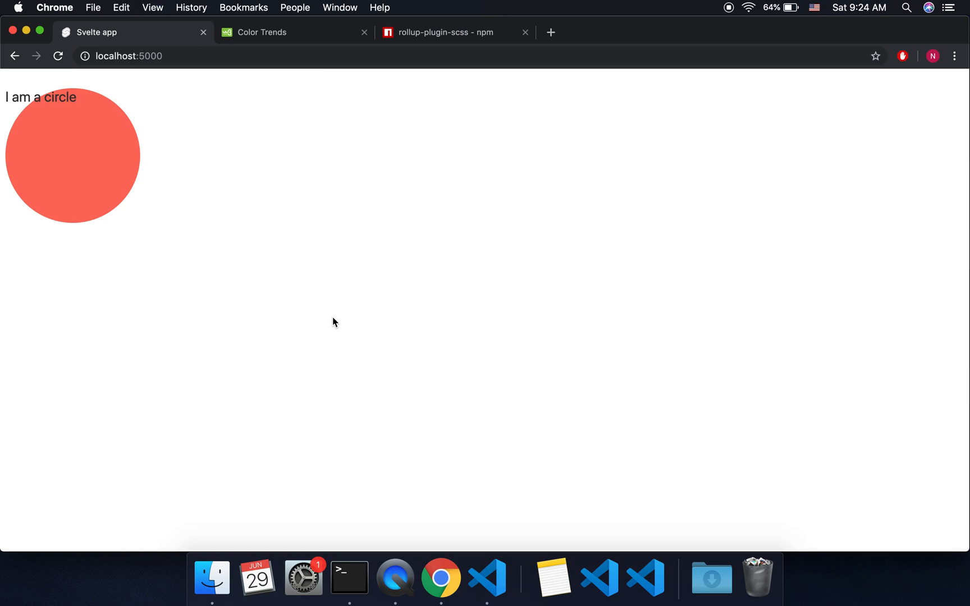
Inspect the Circle div with Chrome DevTools' element picker, then reopen Circle.scss in VS Code
key("F12")
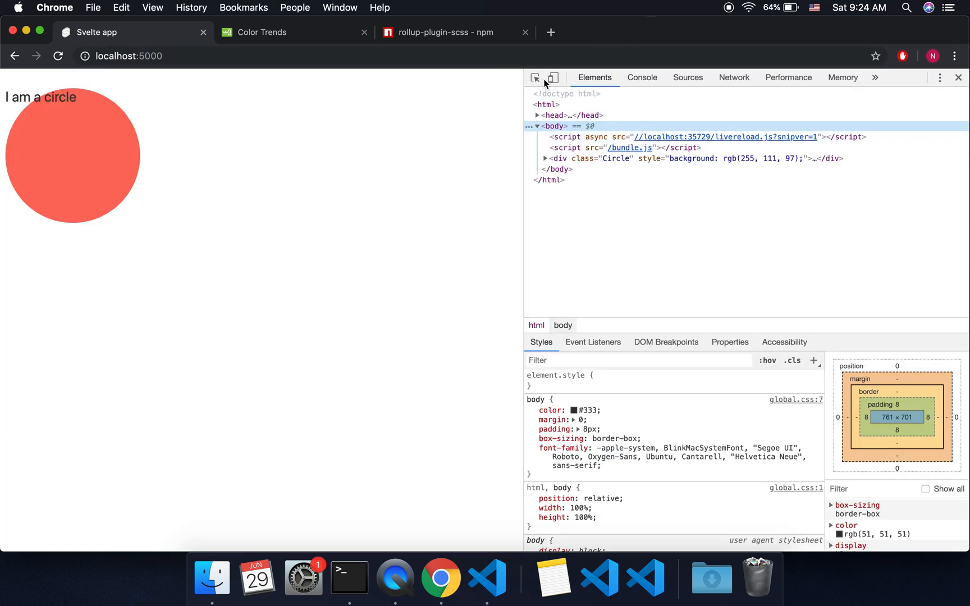
left_click(591, 159)
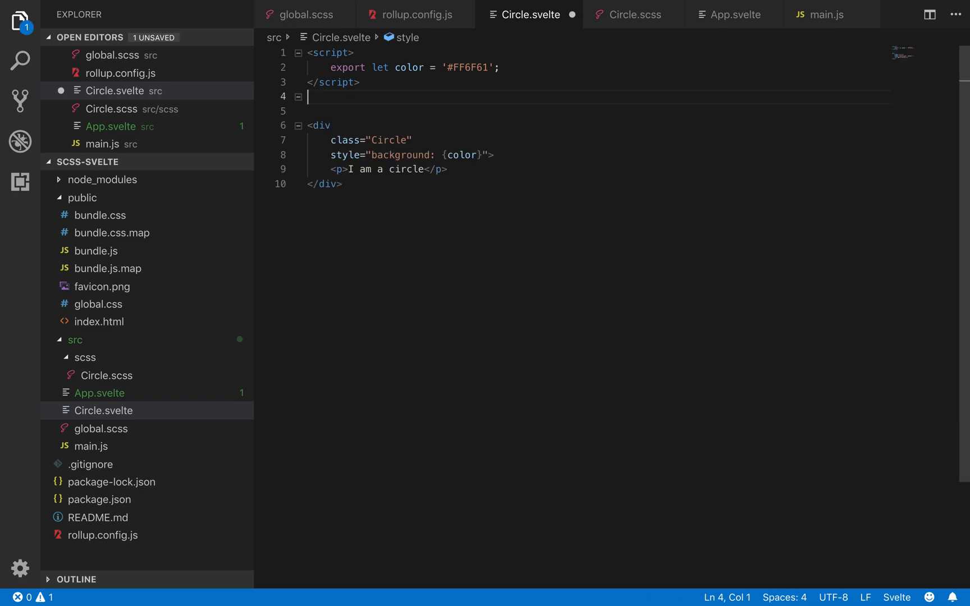
left_click(106, 375)
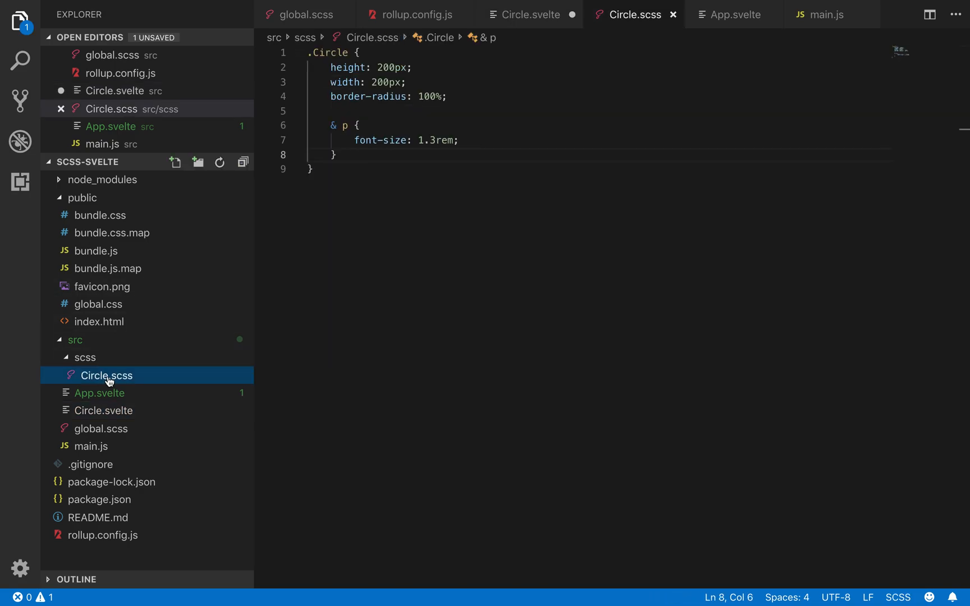